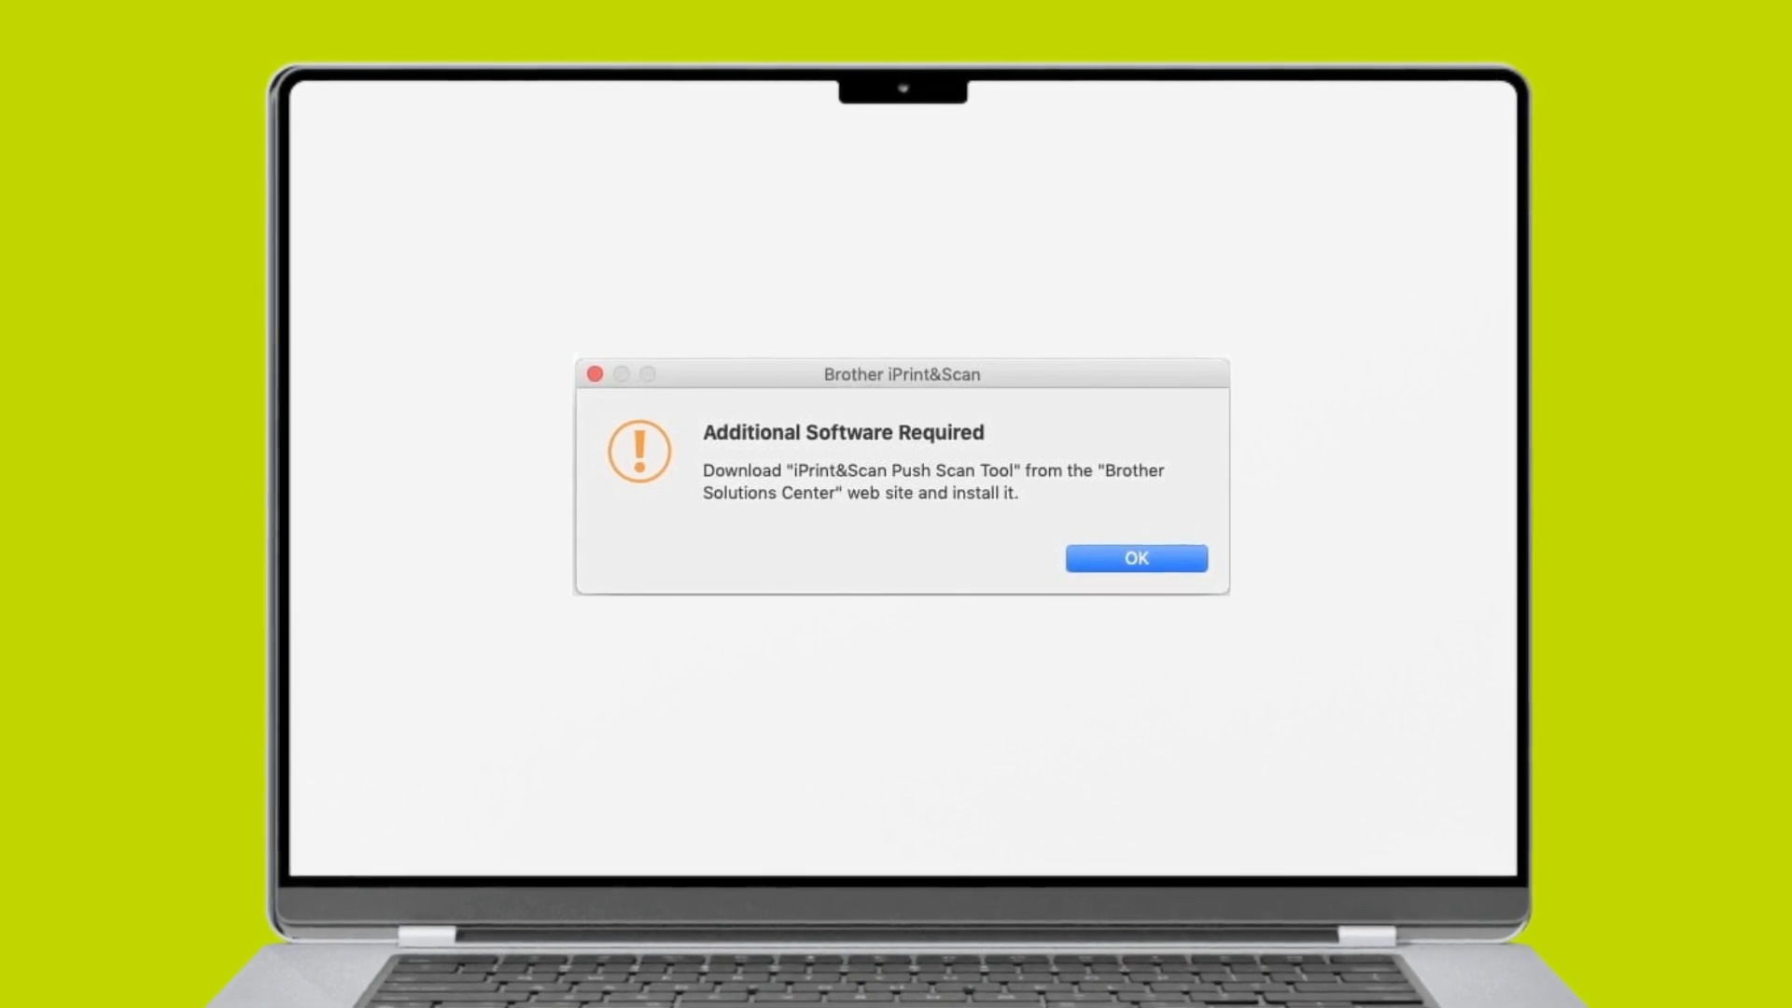
# Dismiss the Additional Software Required notice with OK
pyautogui.click(1134, 559)
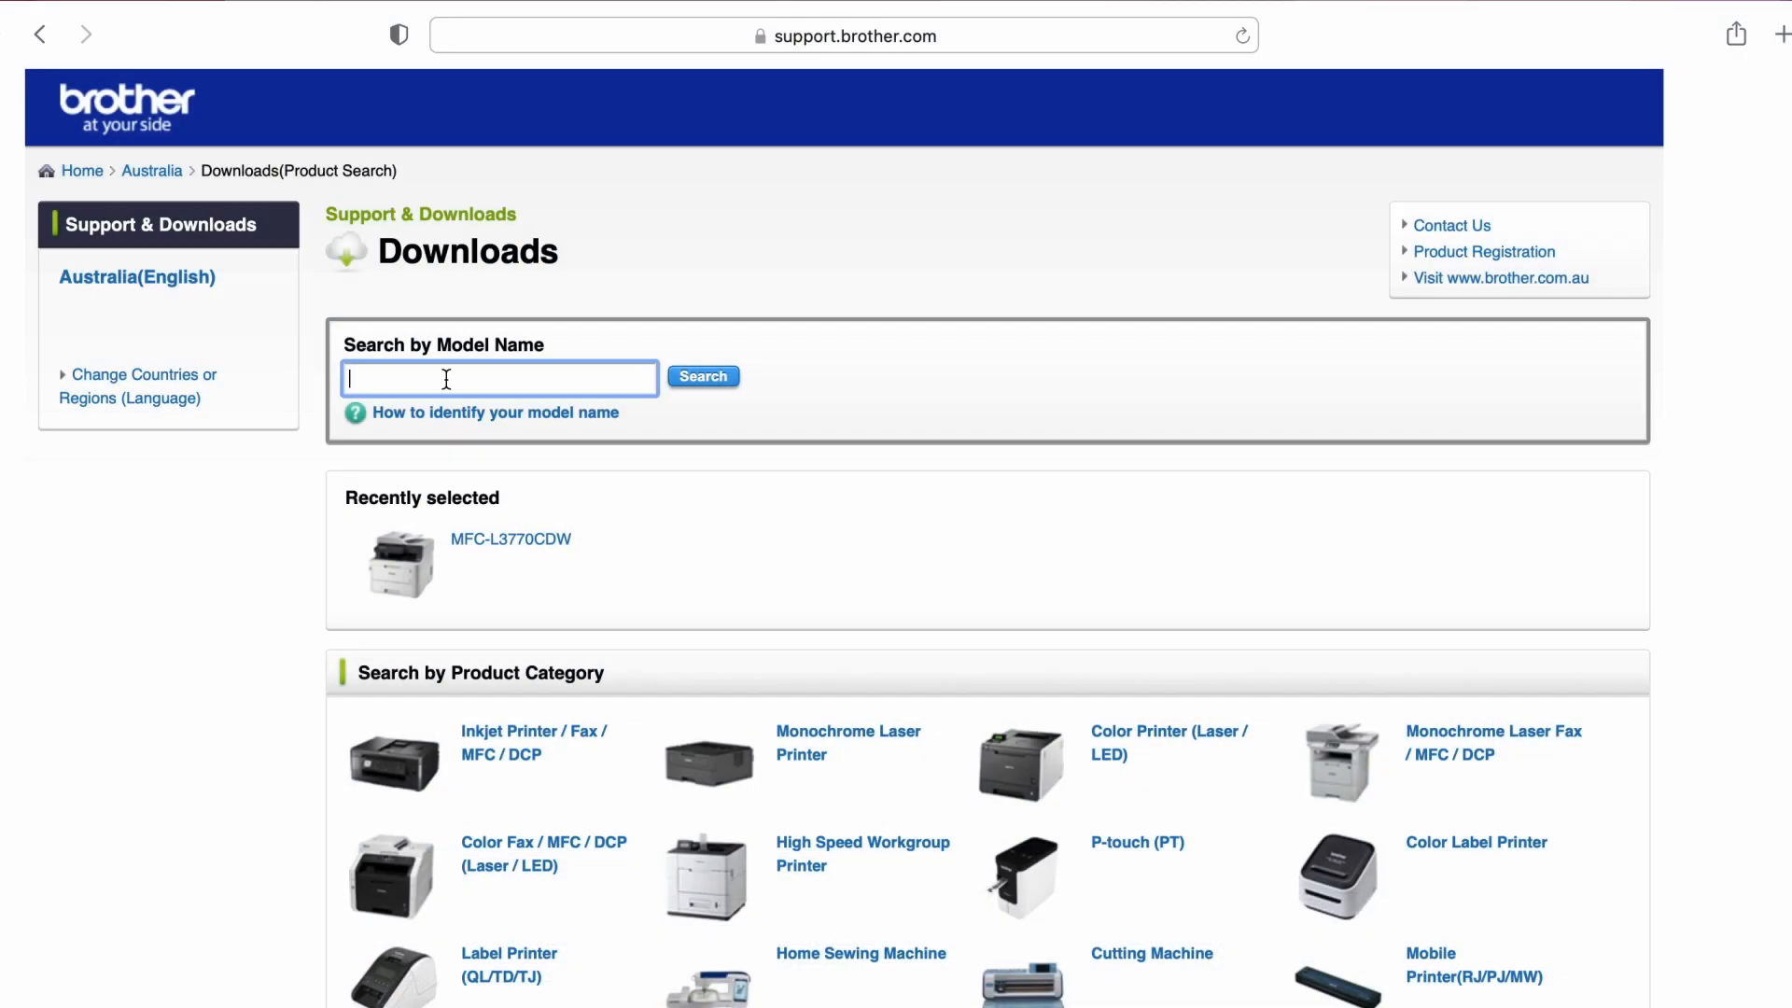
# Search for MFC-L3770CDW, choose macOS 12.x, and go to the iPrint&Scan Push Scan Tool download
pyautogui.write('MFC-L3770CDW')
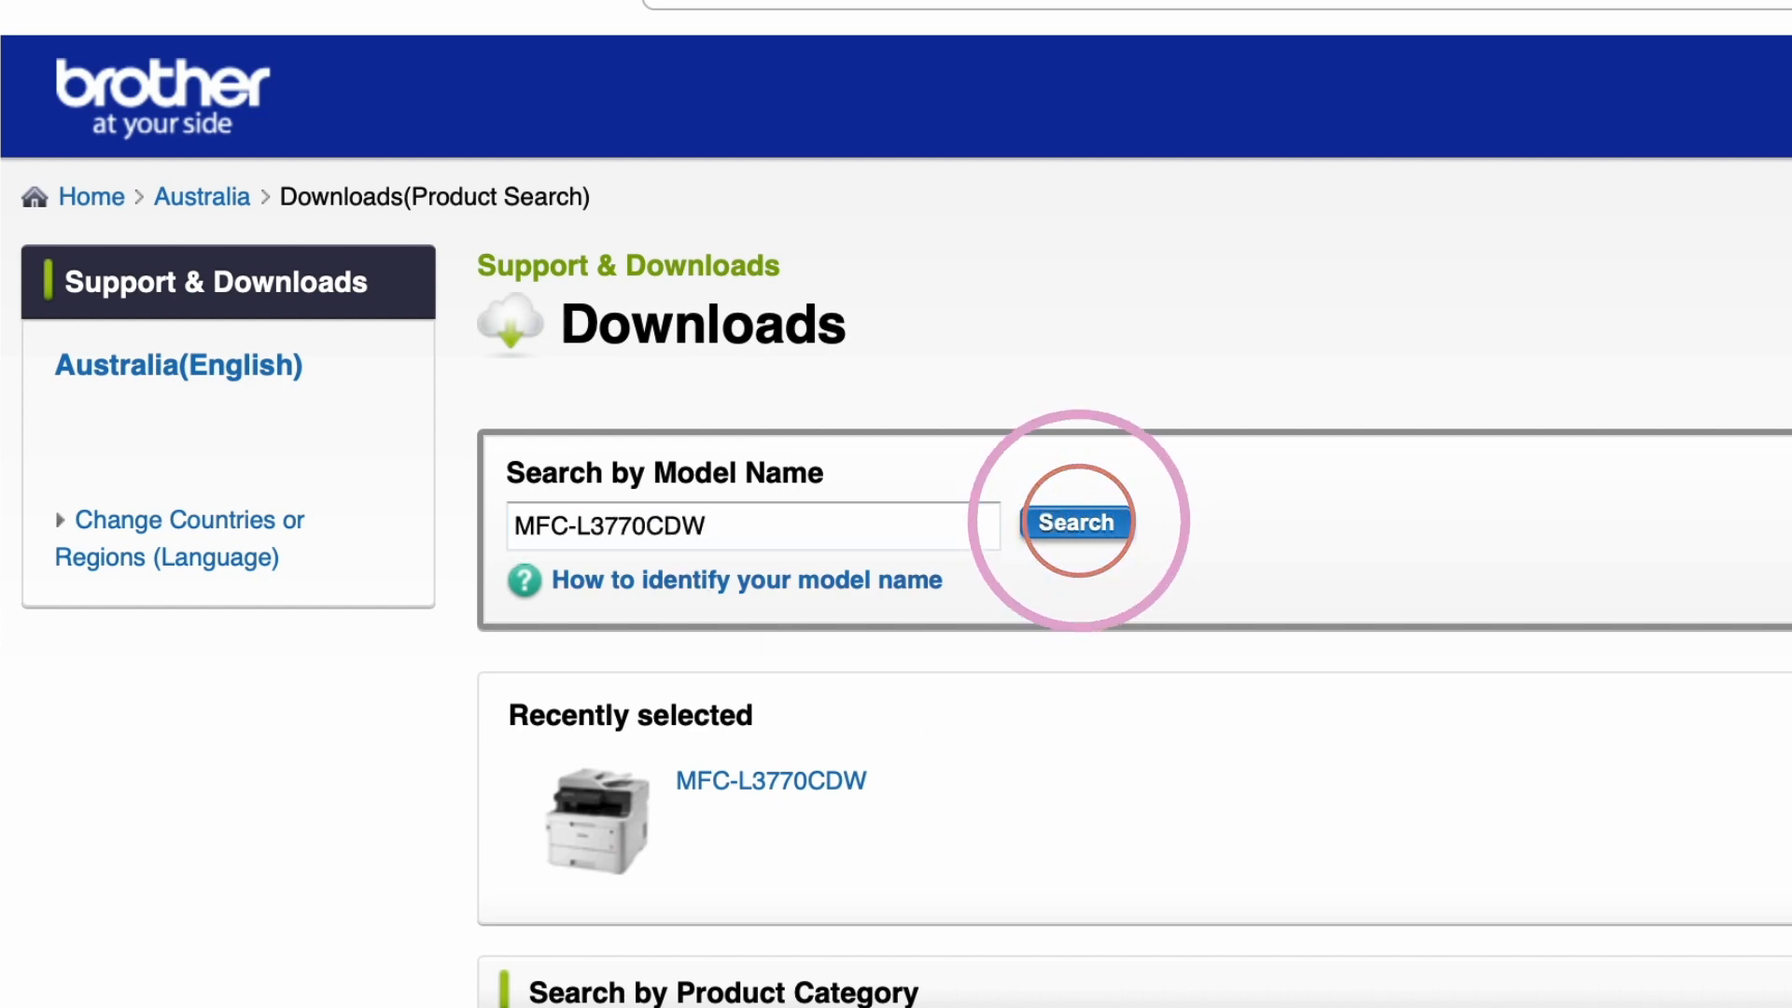
pyautogui.click(1075, 522)
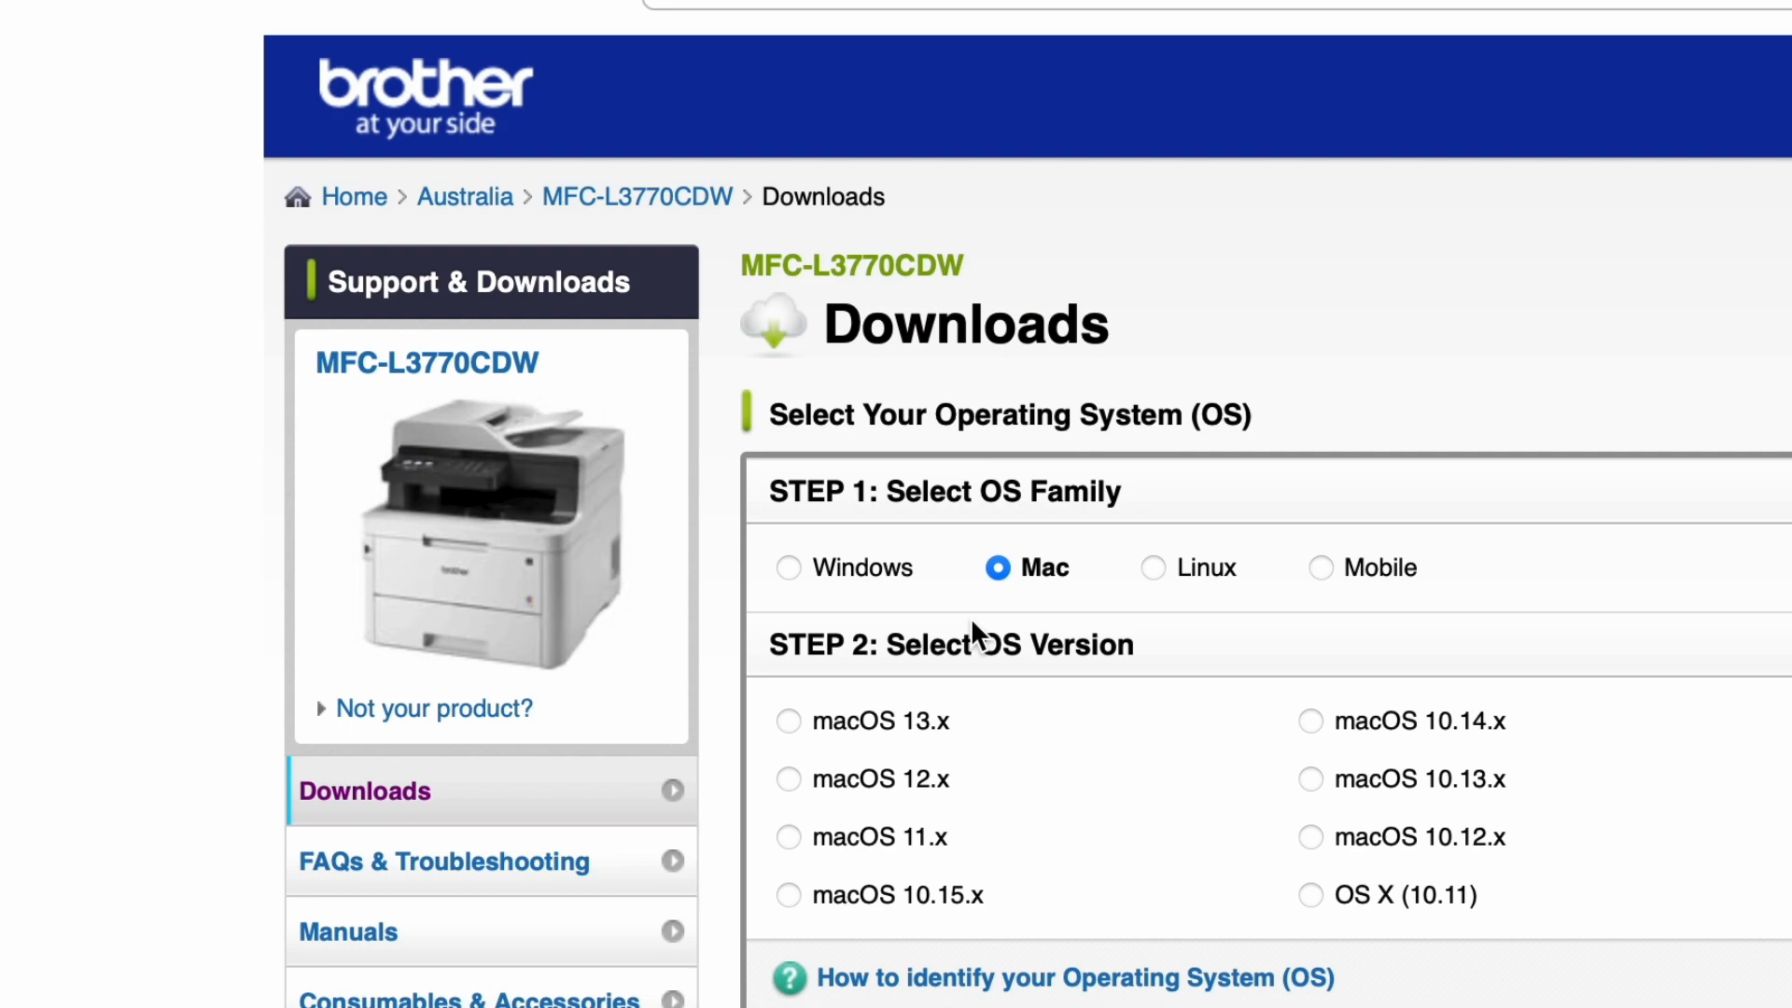
pyautogui.click(789, 779)
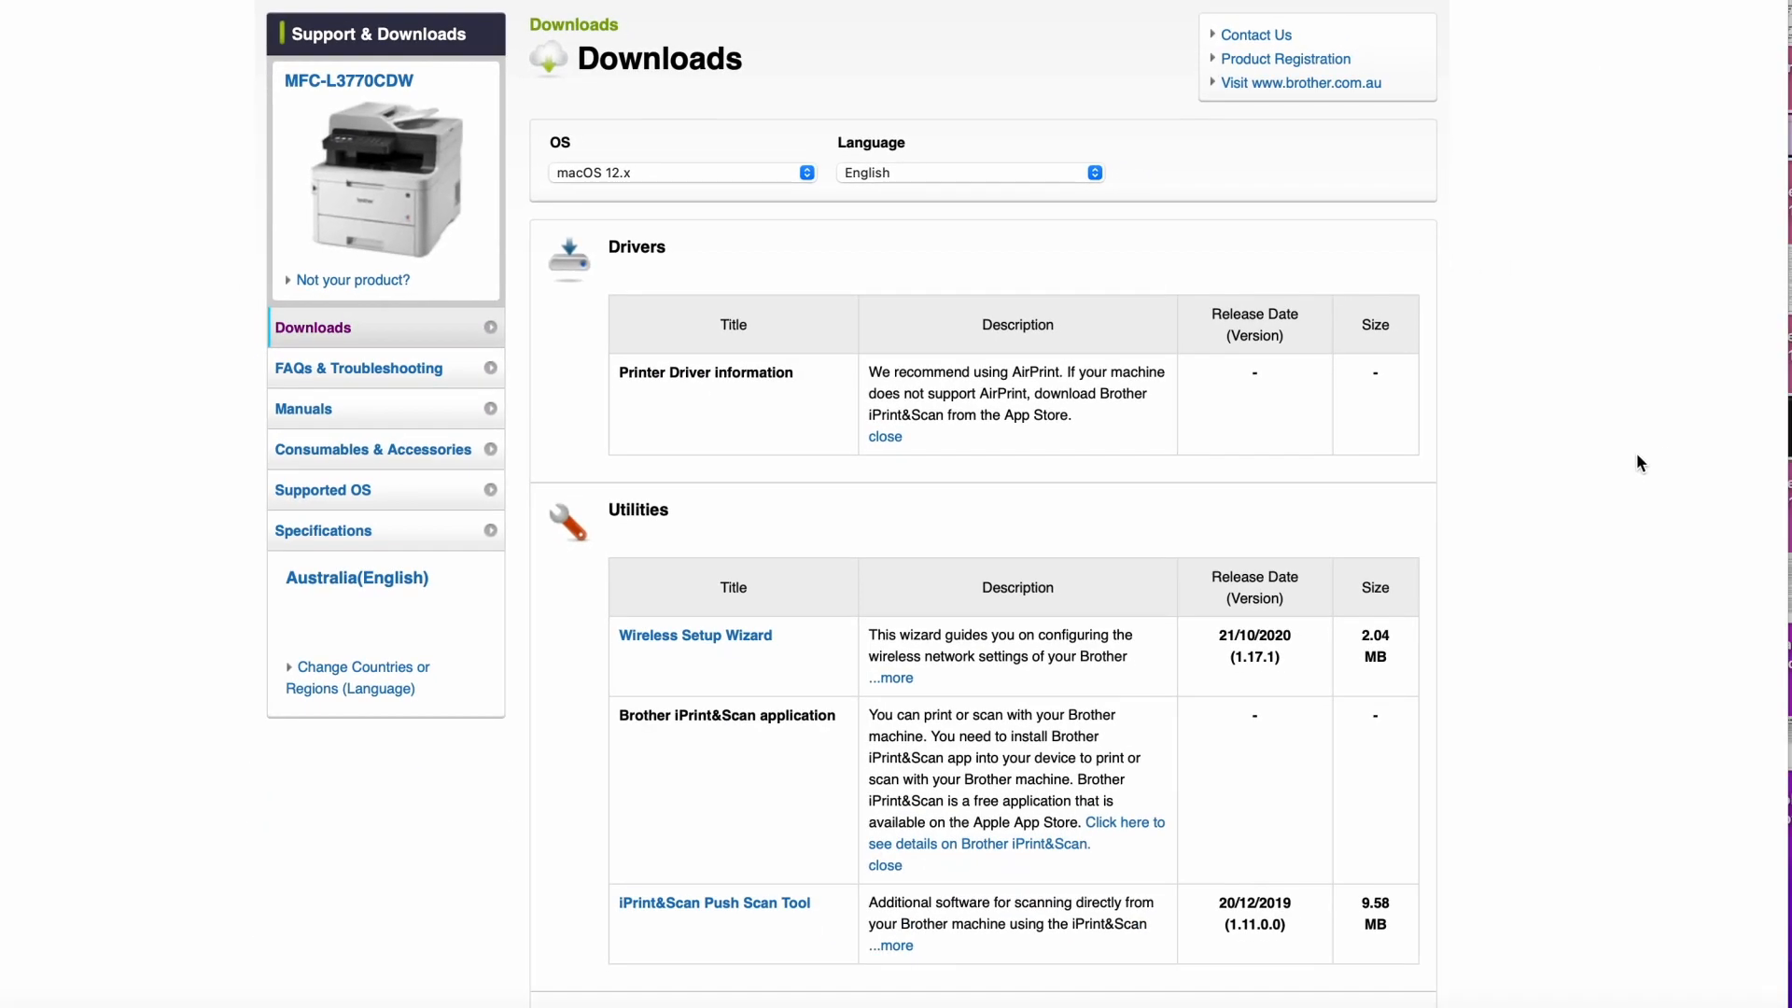
pyautogui.scroll(-3)
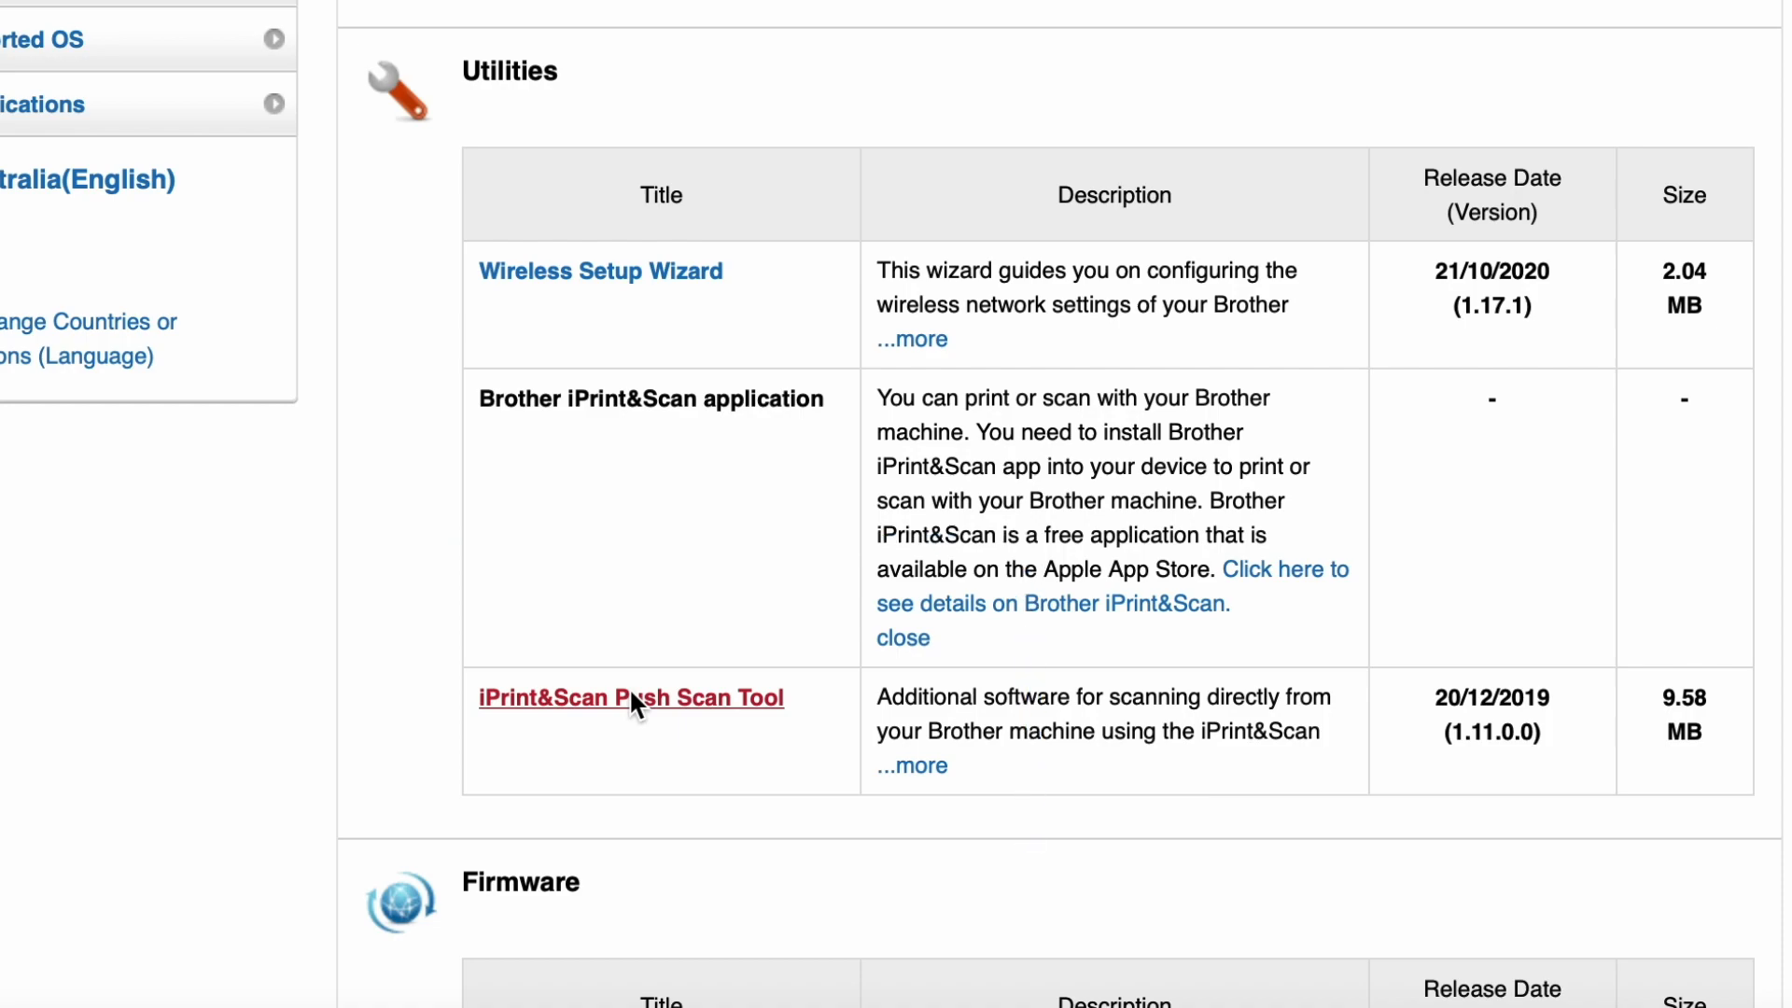
pyautogui.click(630, 697)
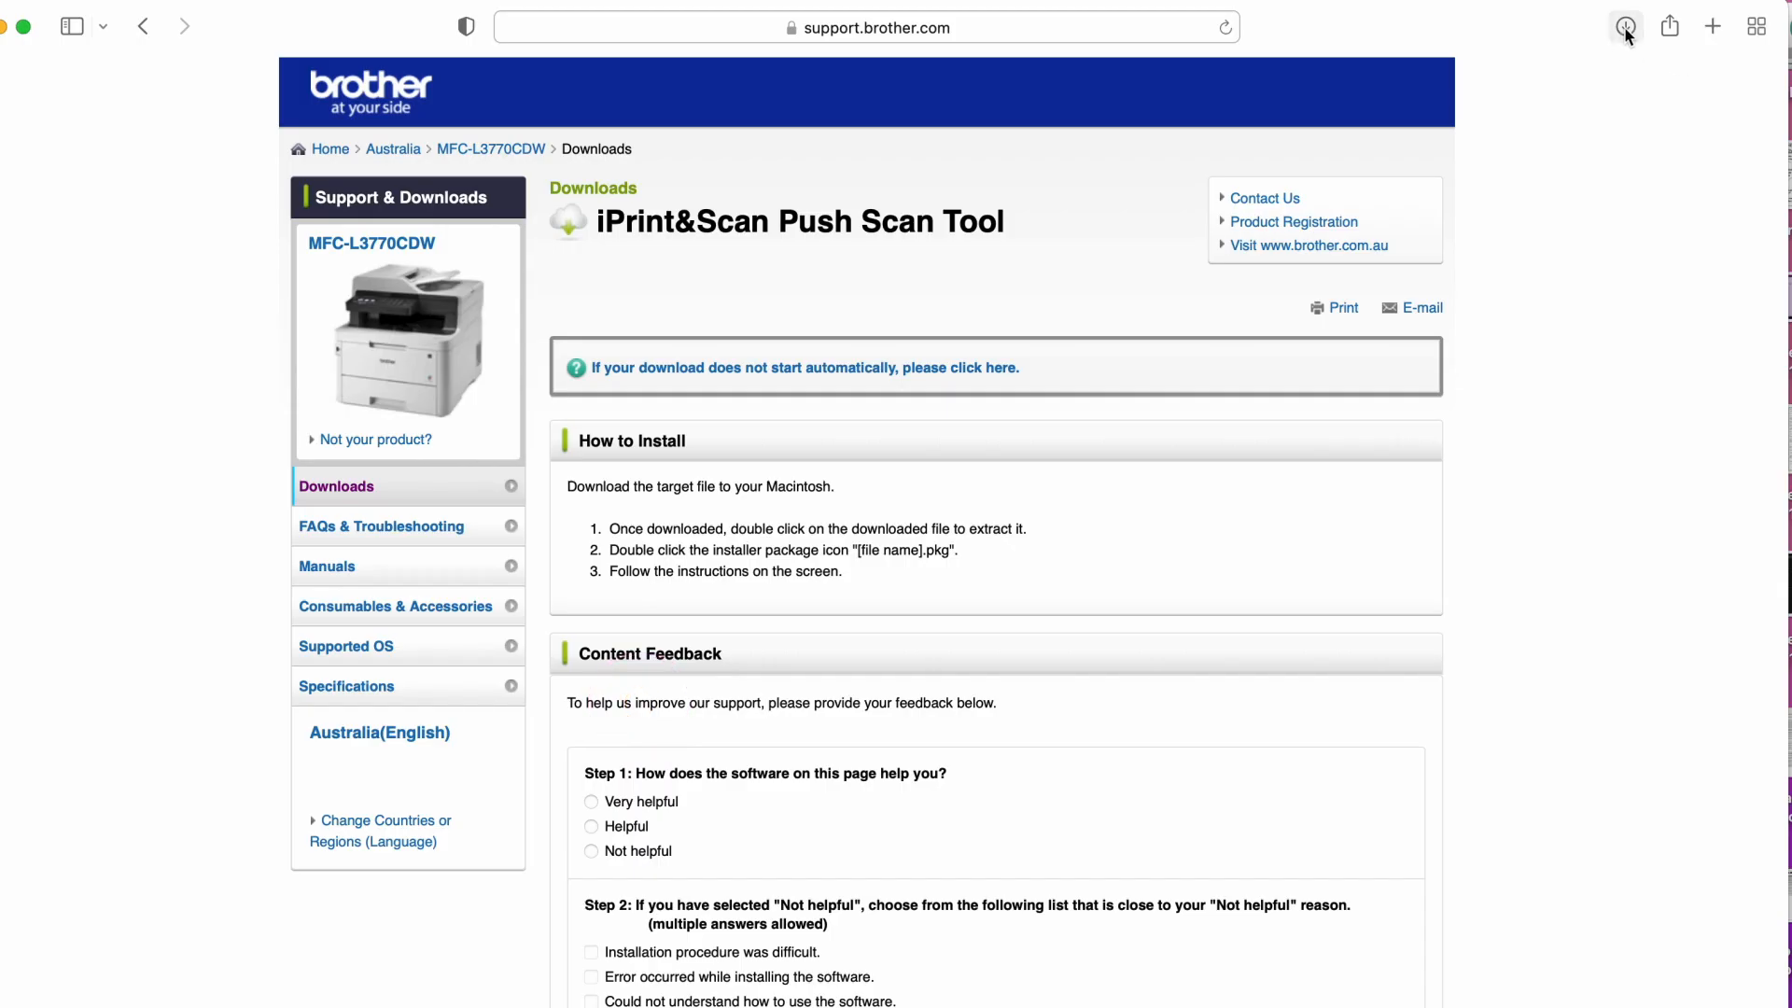
# From Safari's downloads, open the BrotherPushScanTool disk image and launch BrotherPushScanTool.pkg
pyautogui.click(1625, 27)
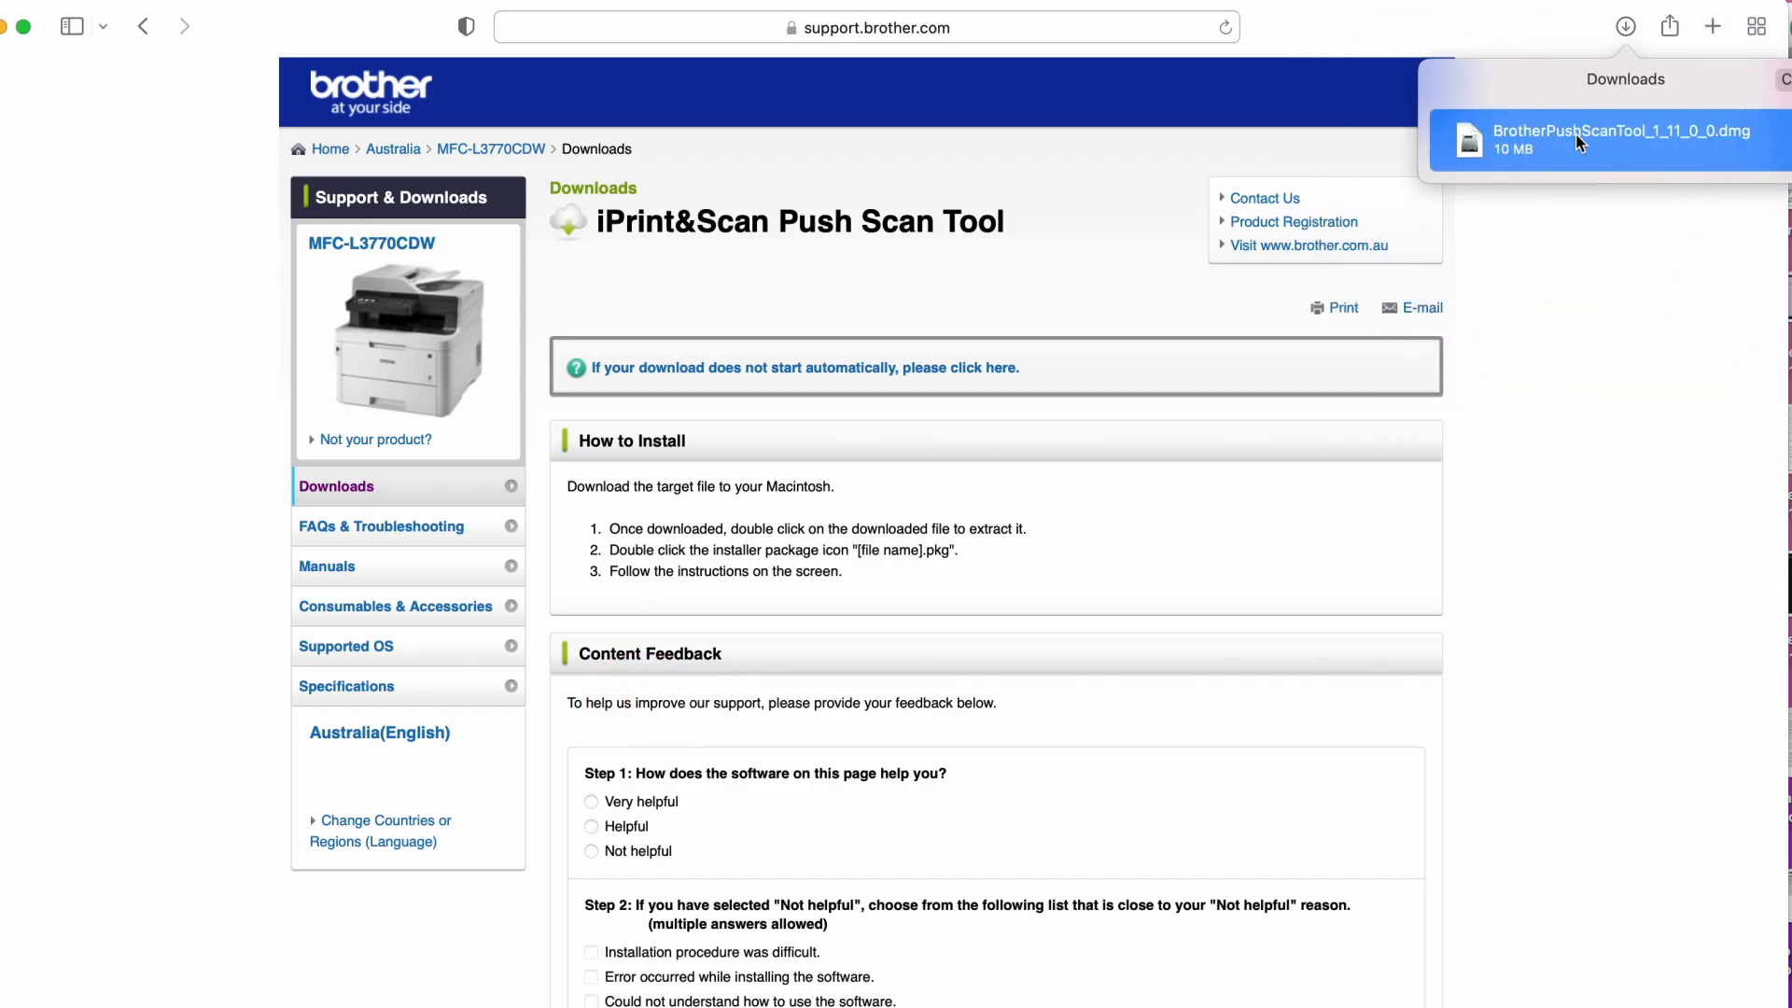
pyautogui.doubleClick(1623, 138)
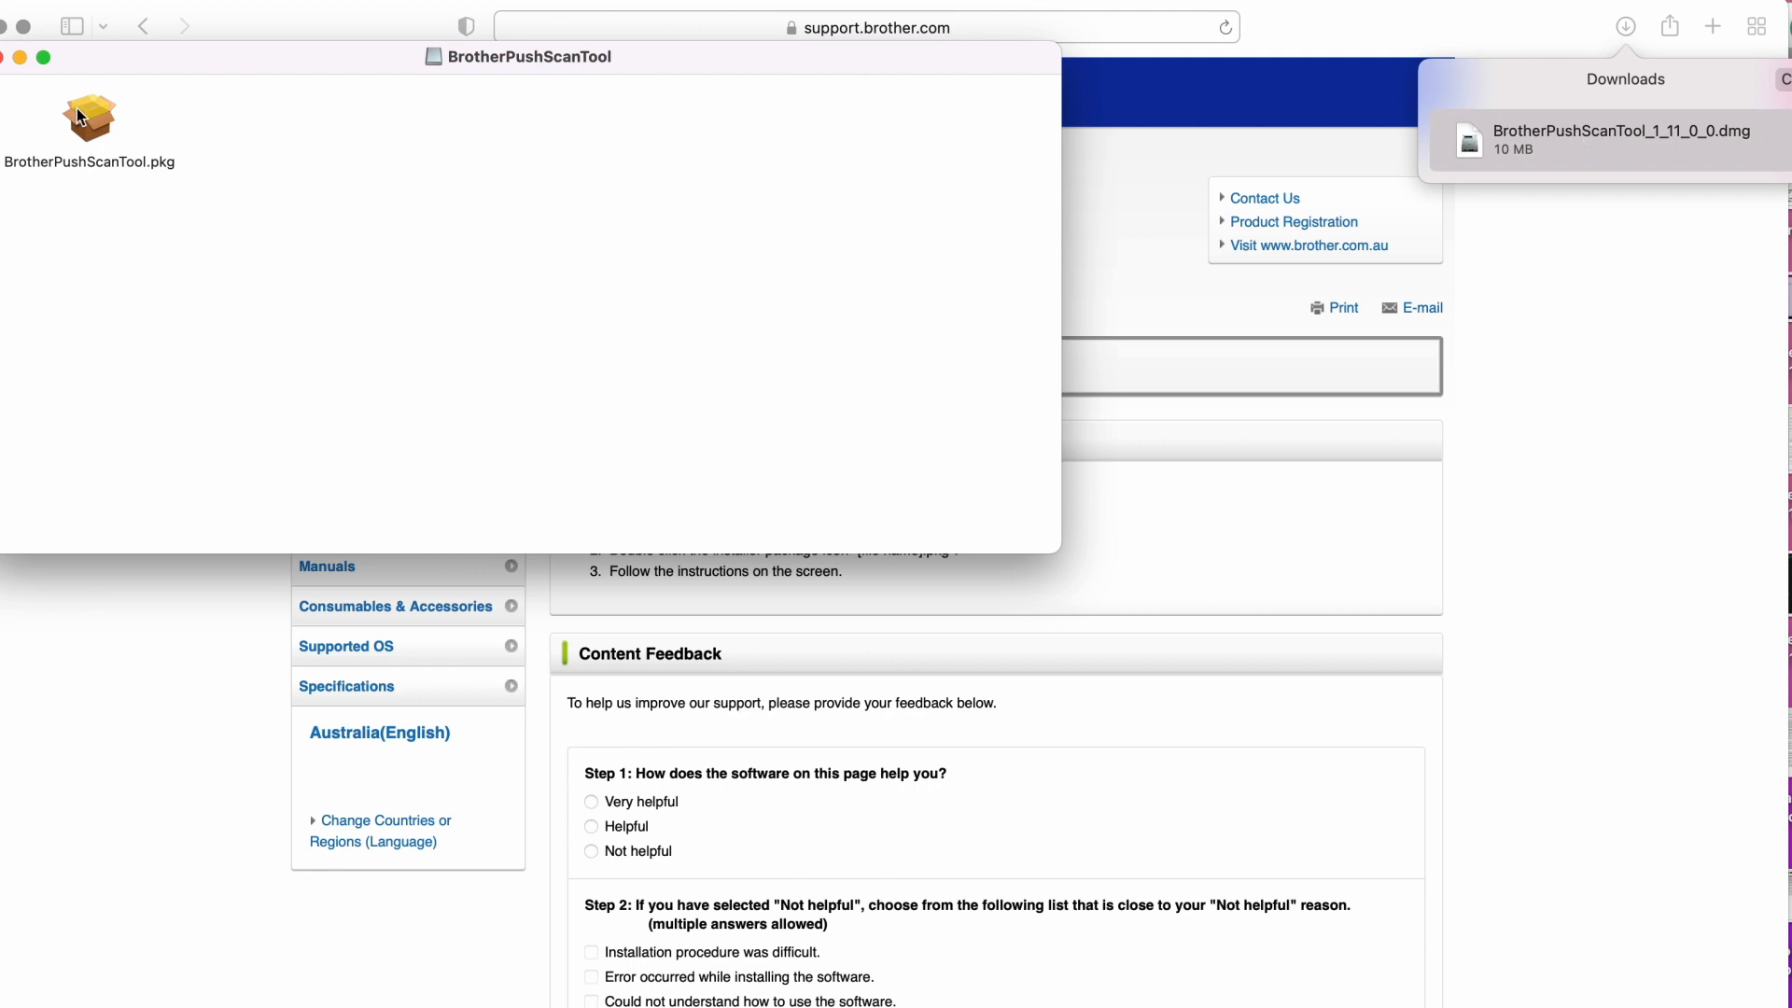
pyautogui.click(91, 117)
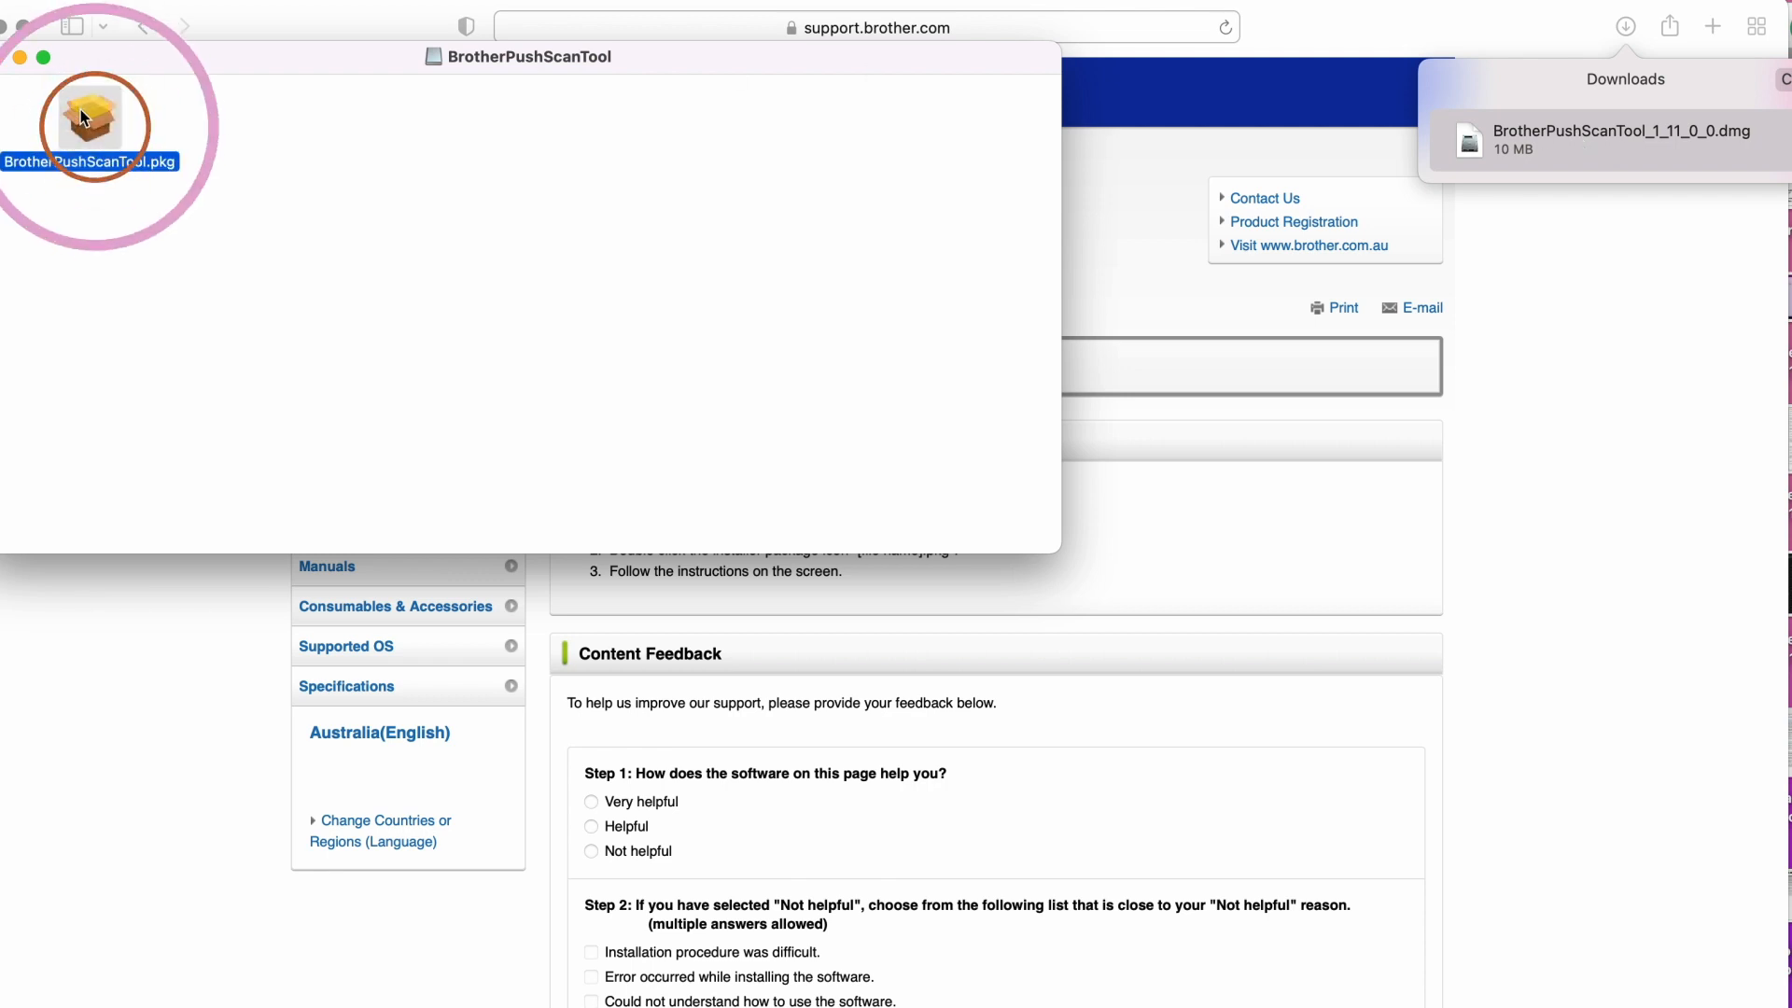
pyautogui.doubleClick(90, 121)
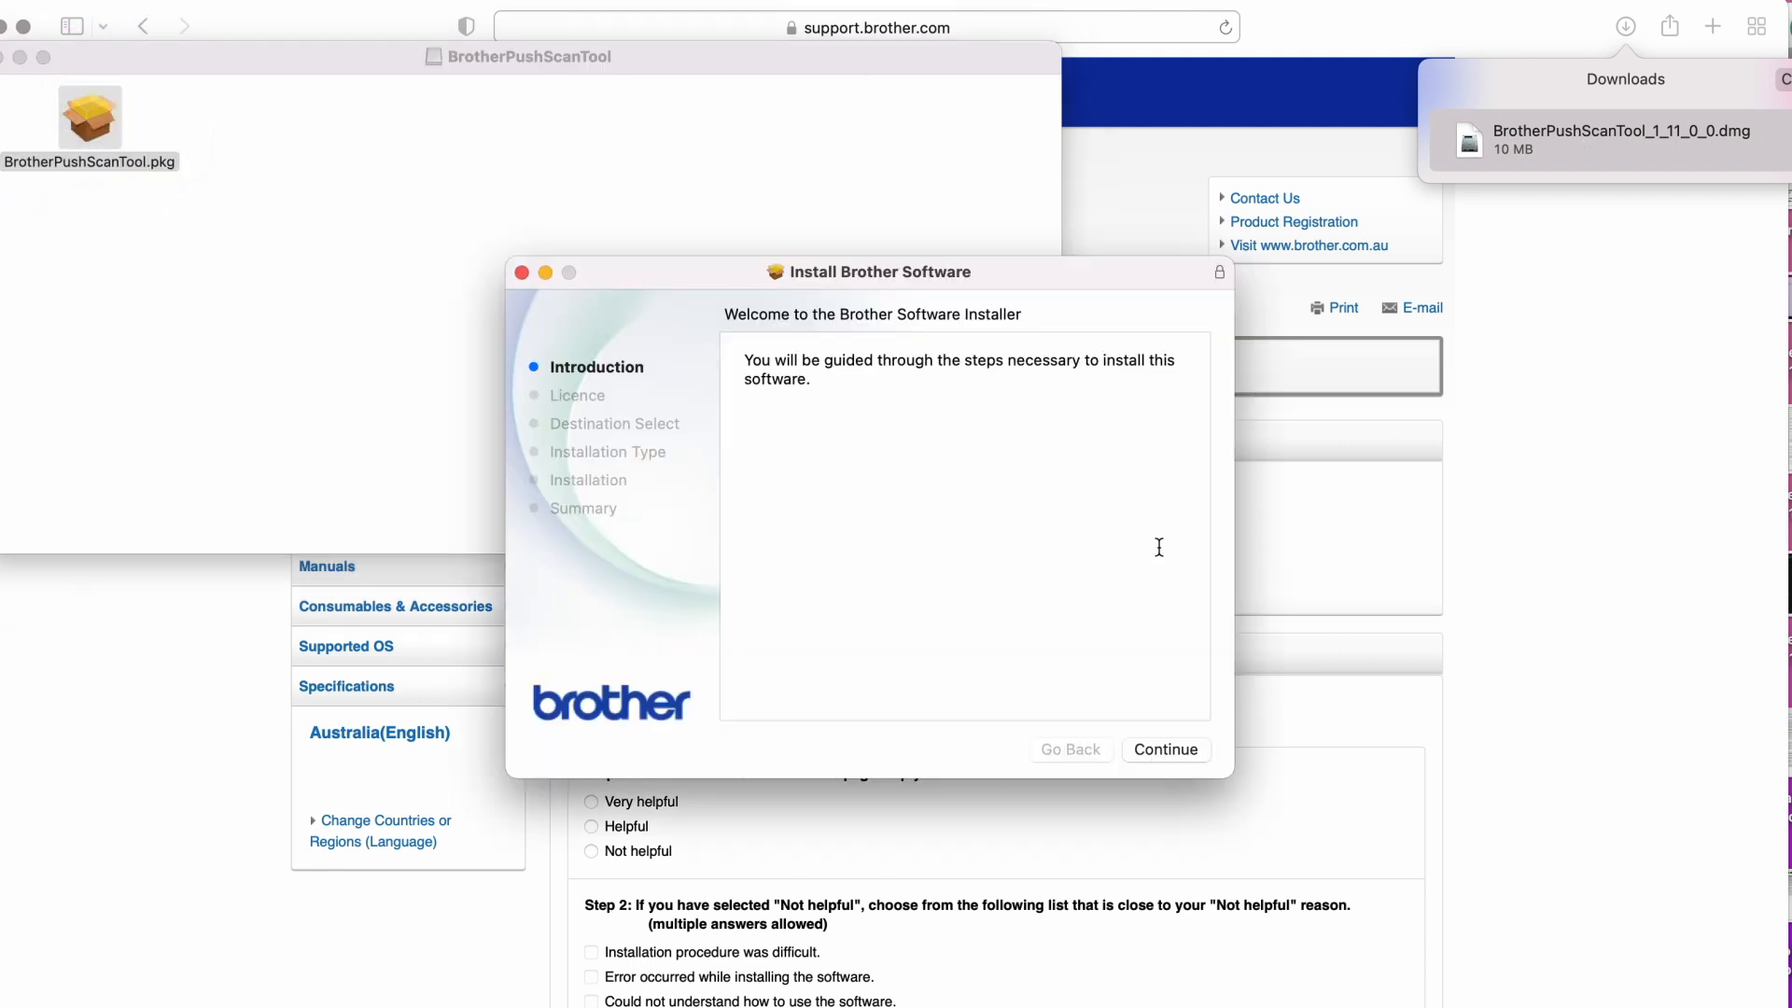
# Run the installer through Continue, Agree and Install, authorise with the password, then close on success
pyautogui.click(1165, 748)
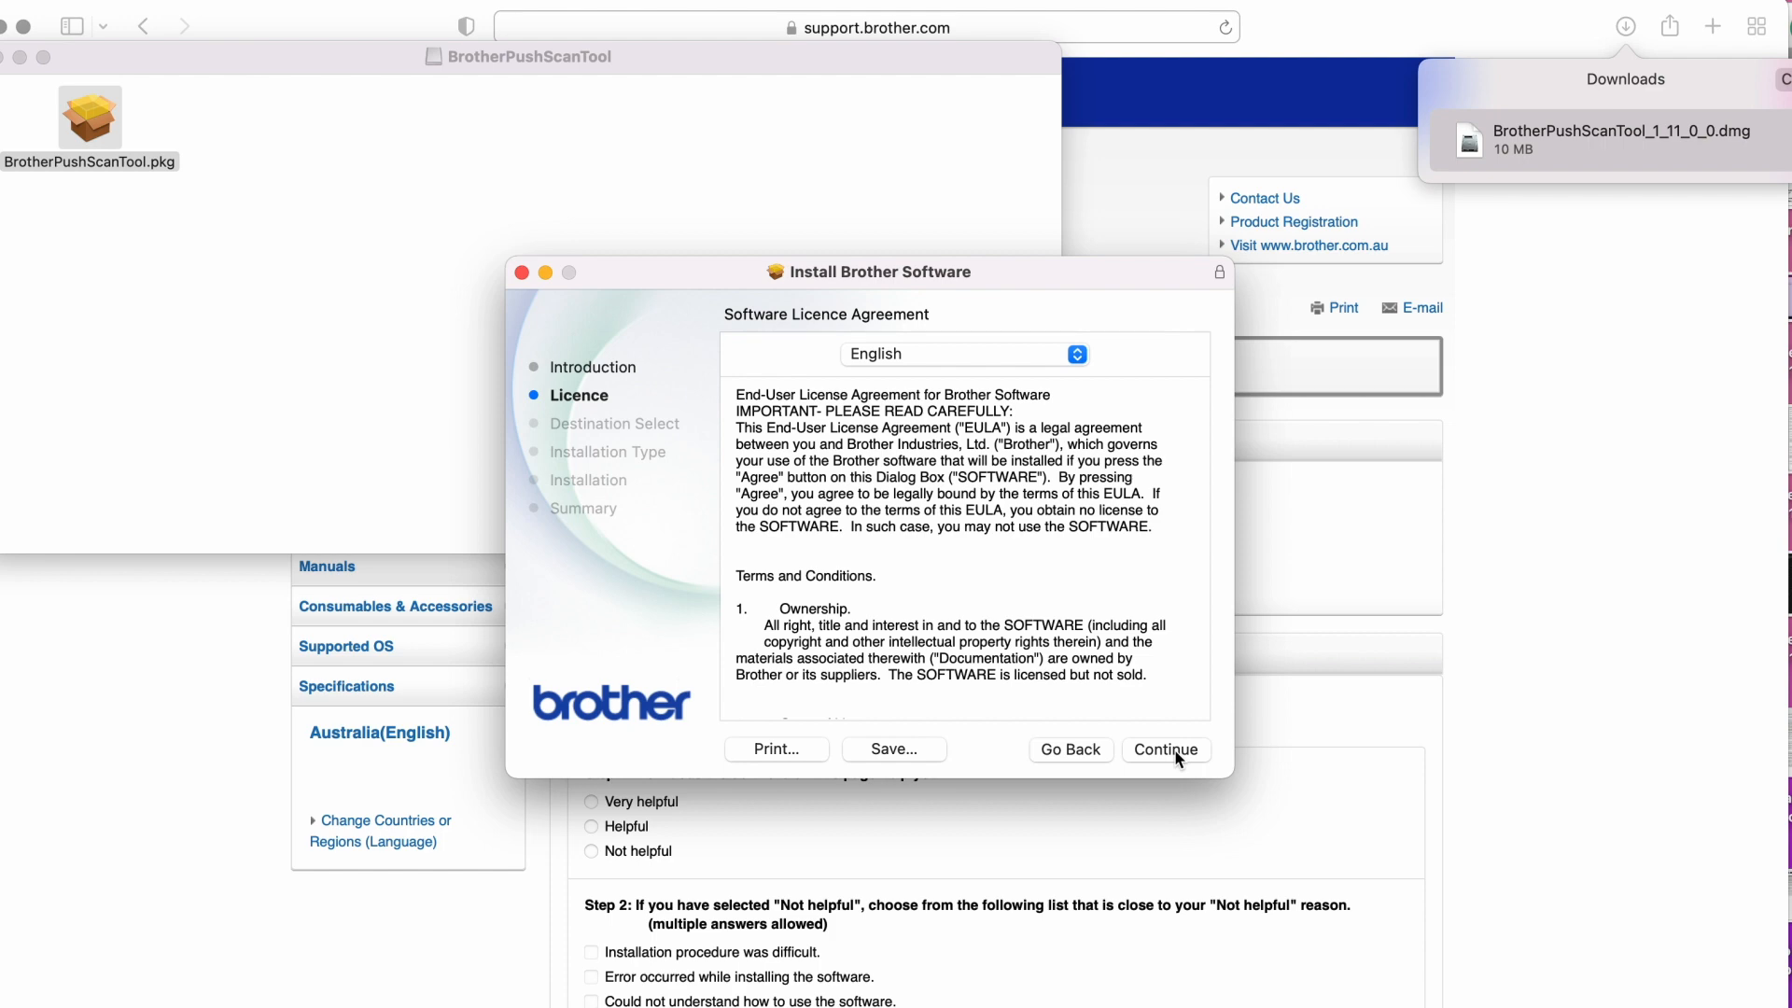
pyautogui.click(1165, 749)
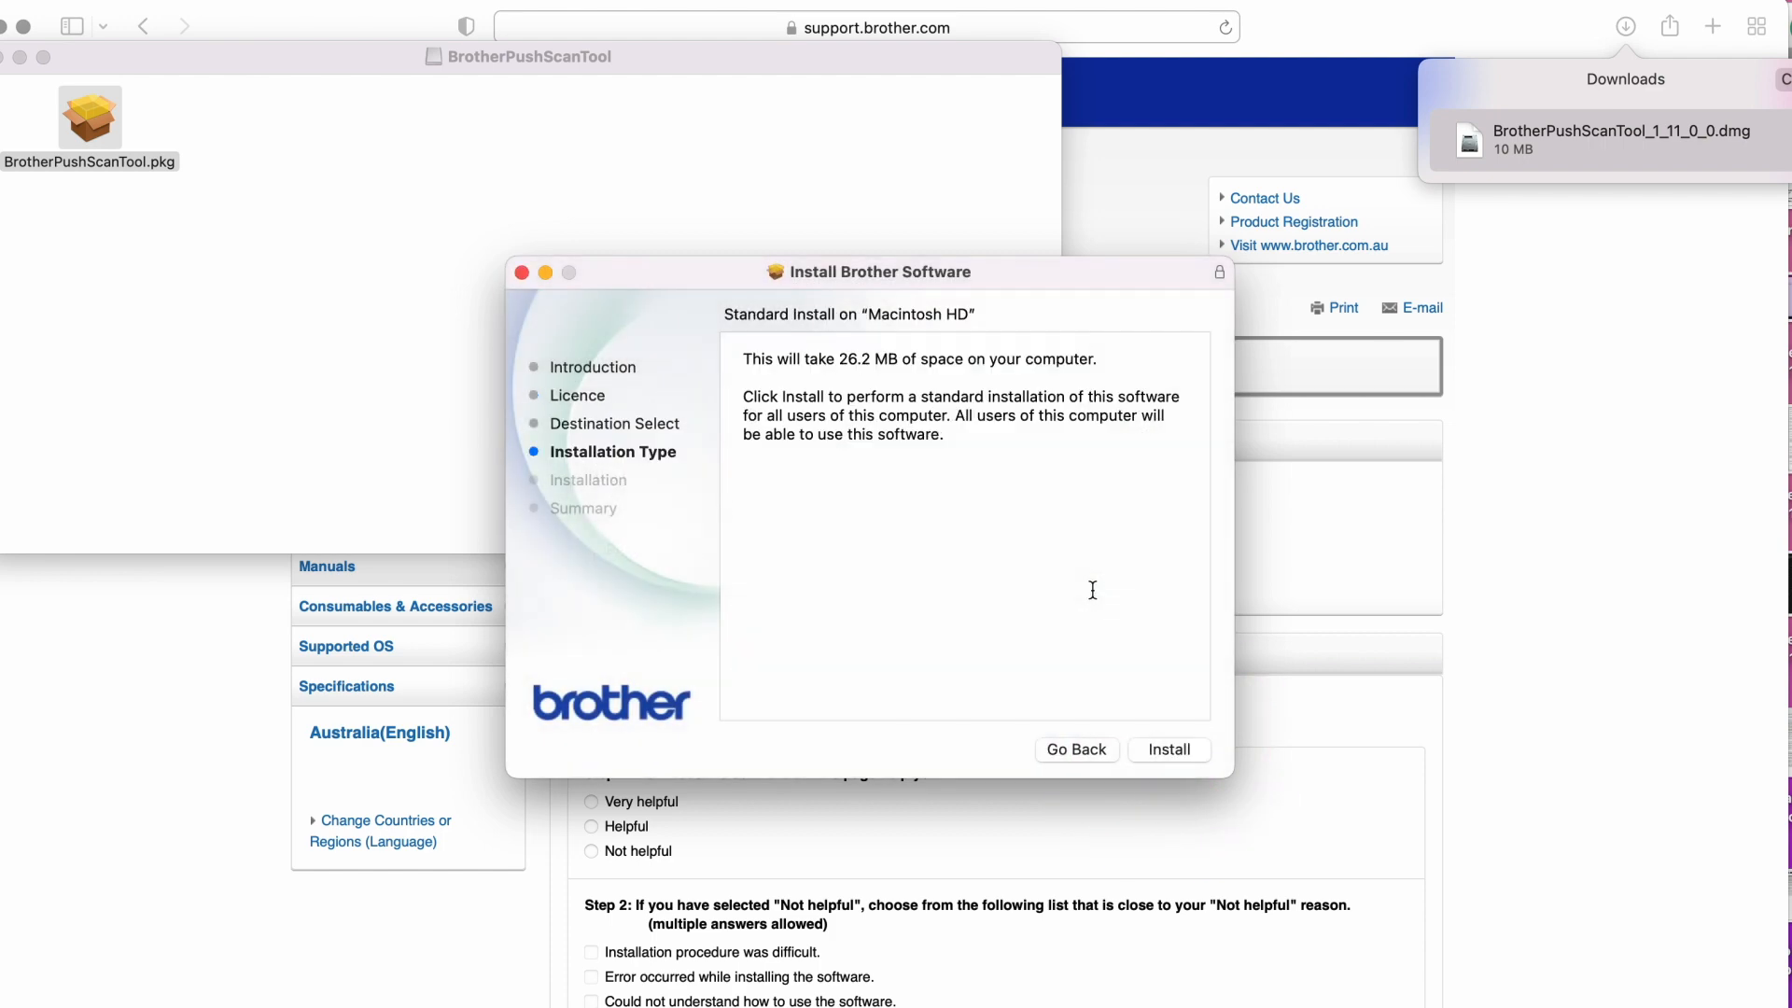
pyautogui.click(1168, 749)
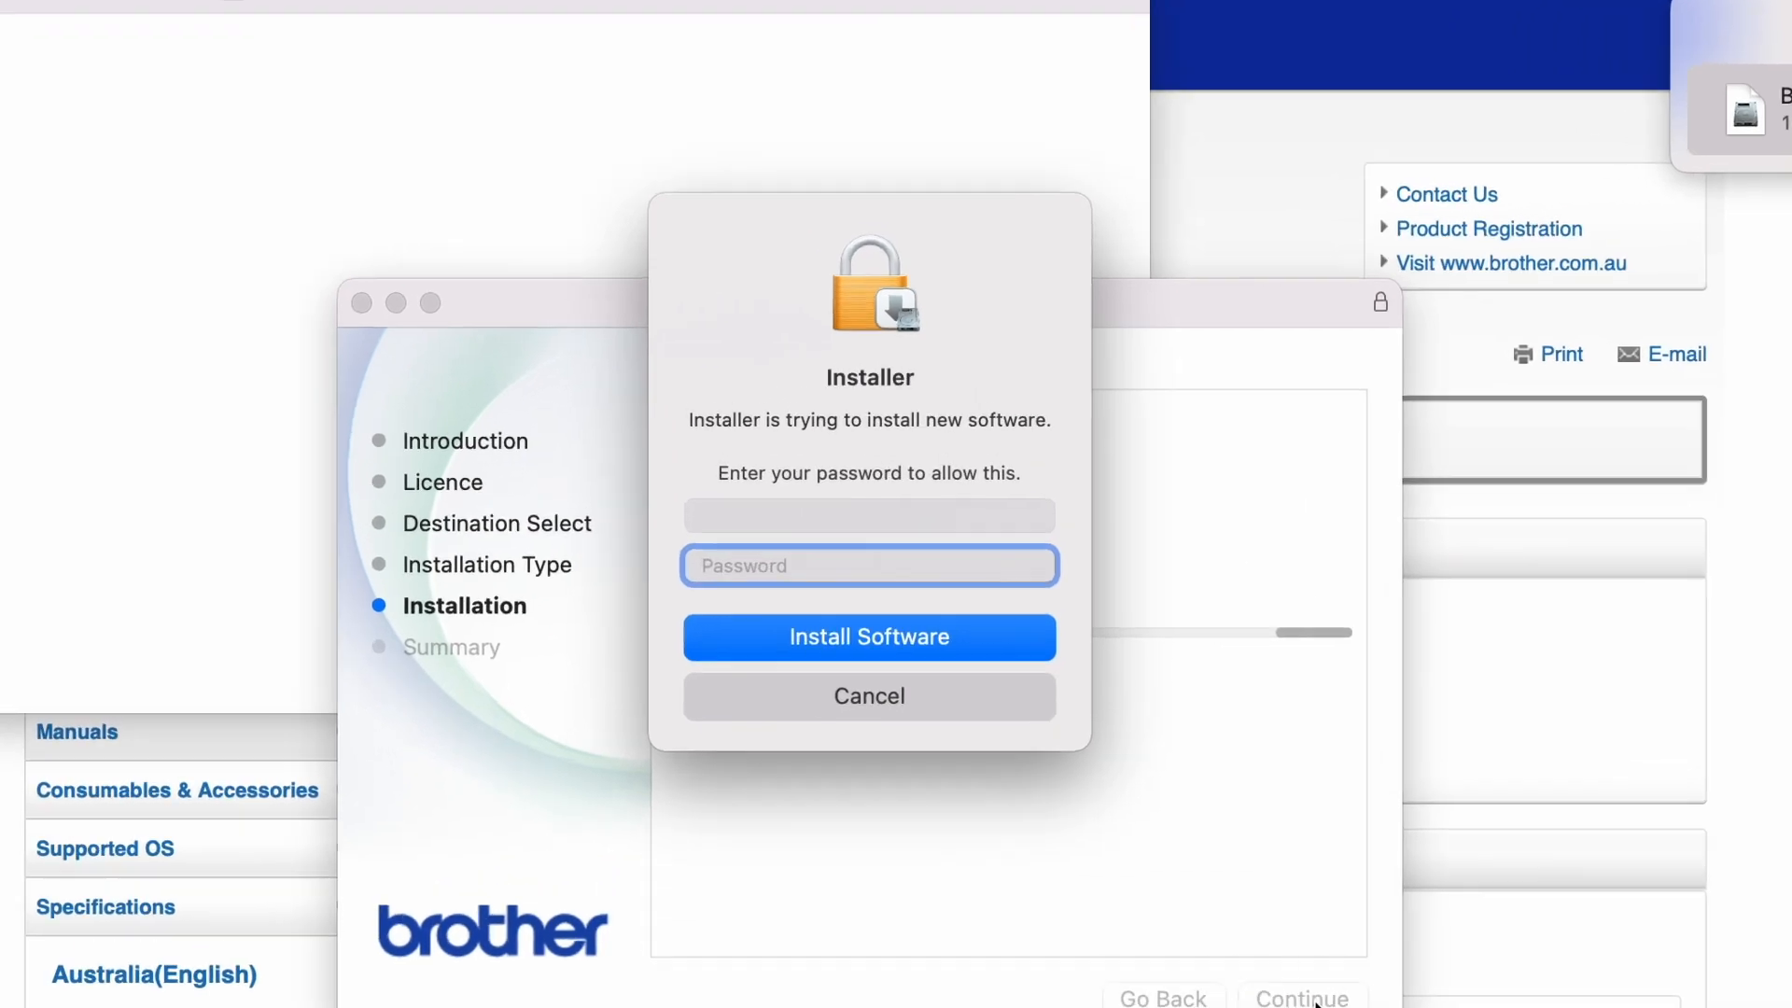
pyautogui.write('password')
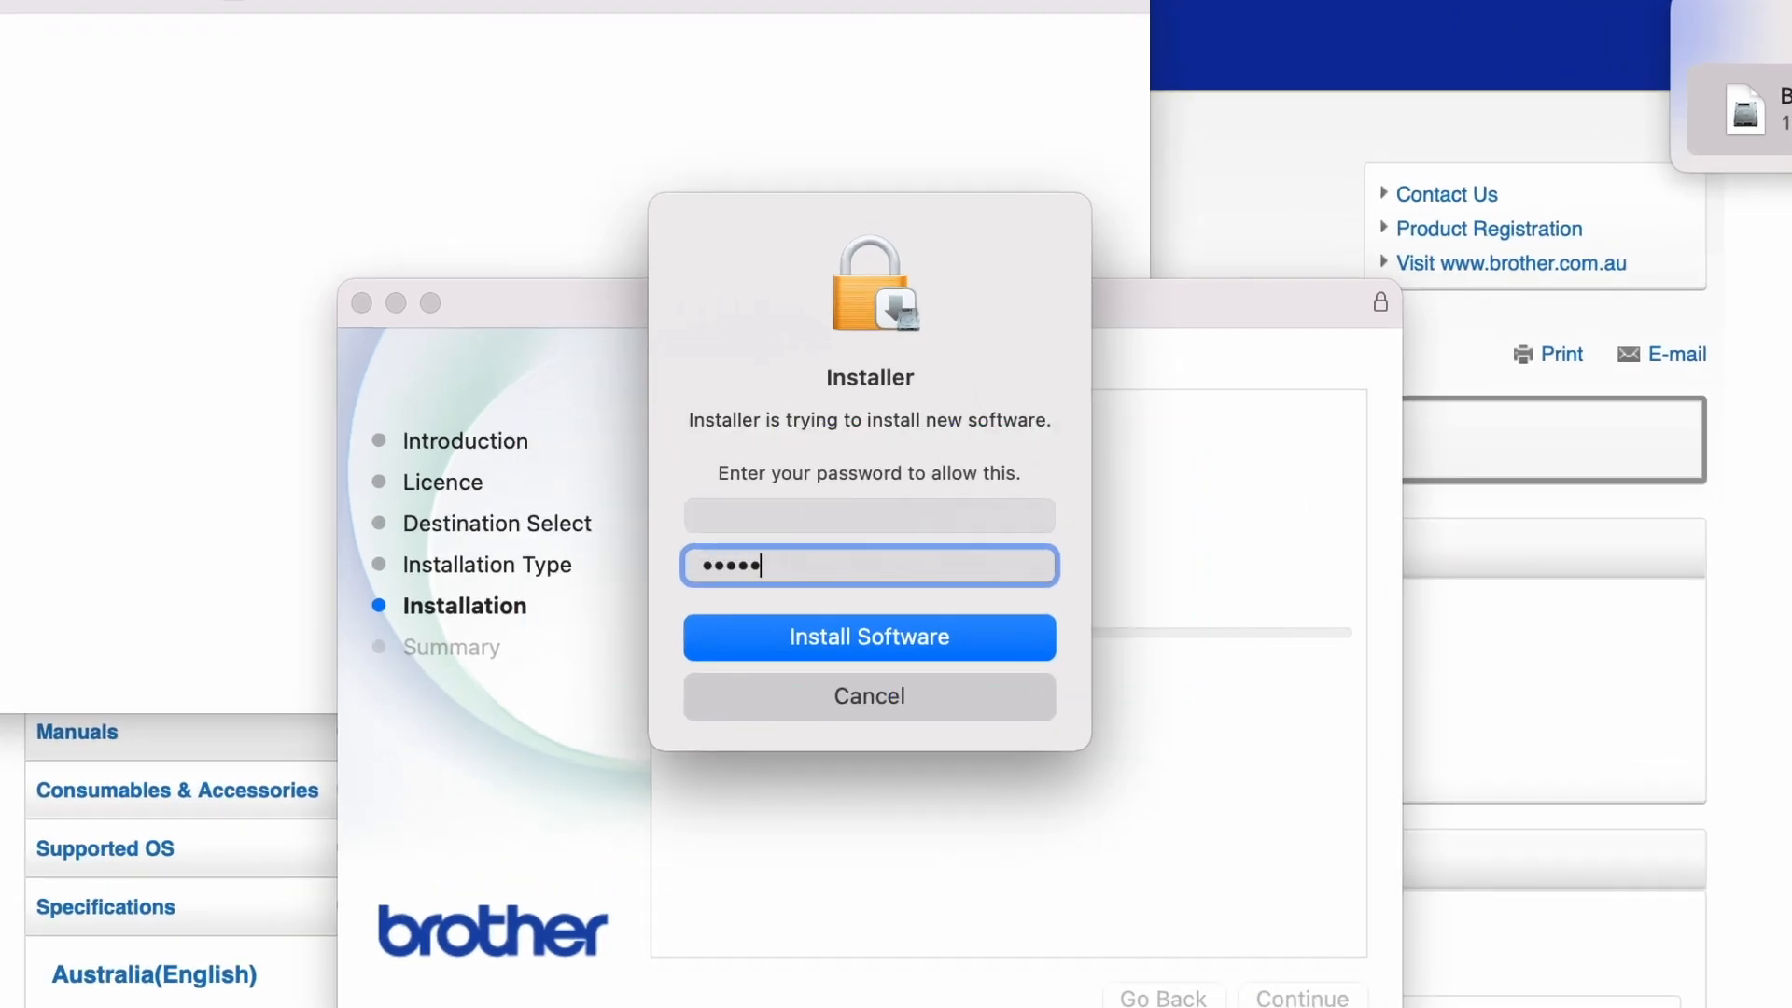
pyautogui.click(869, 637)
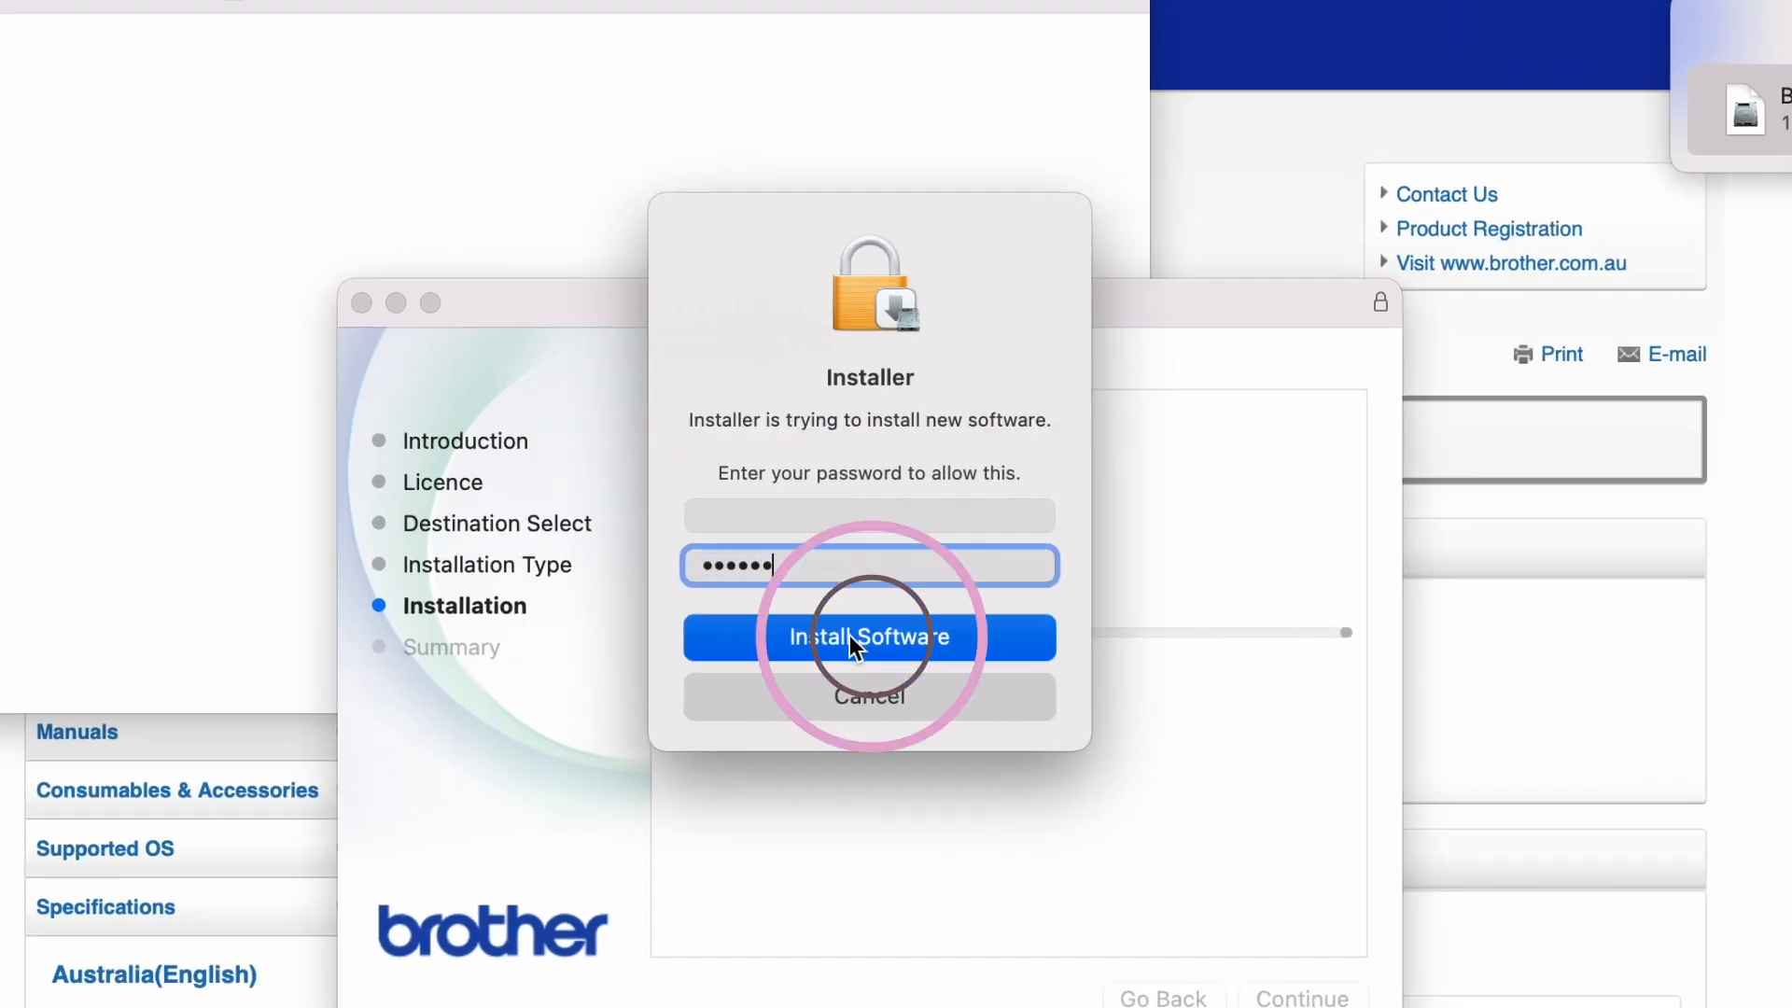
pyautogui.click(868, 637)
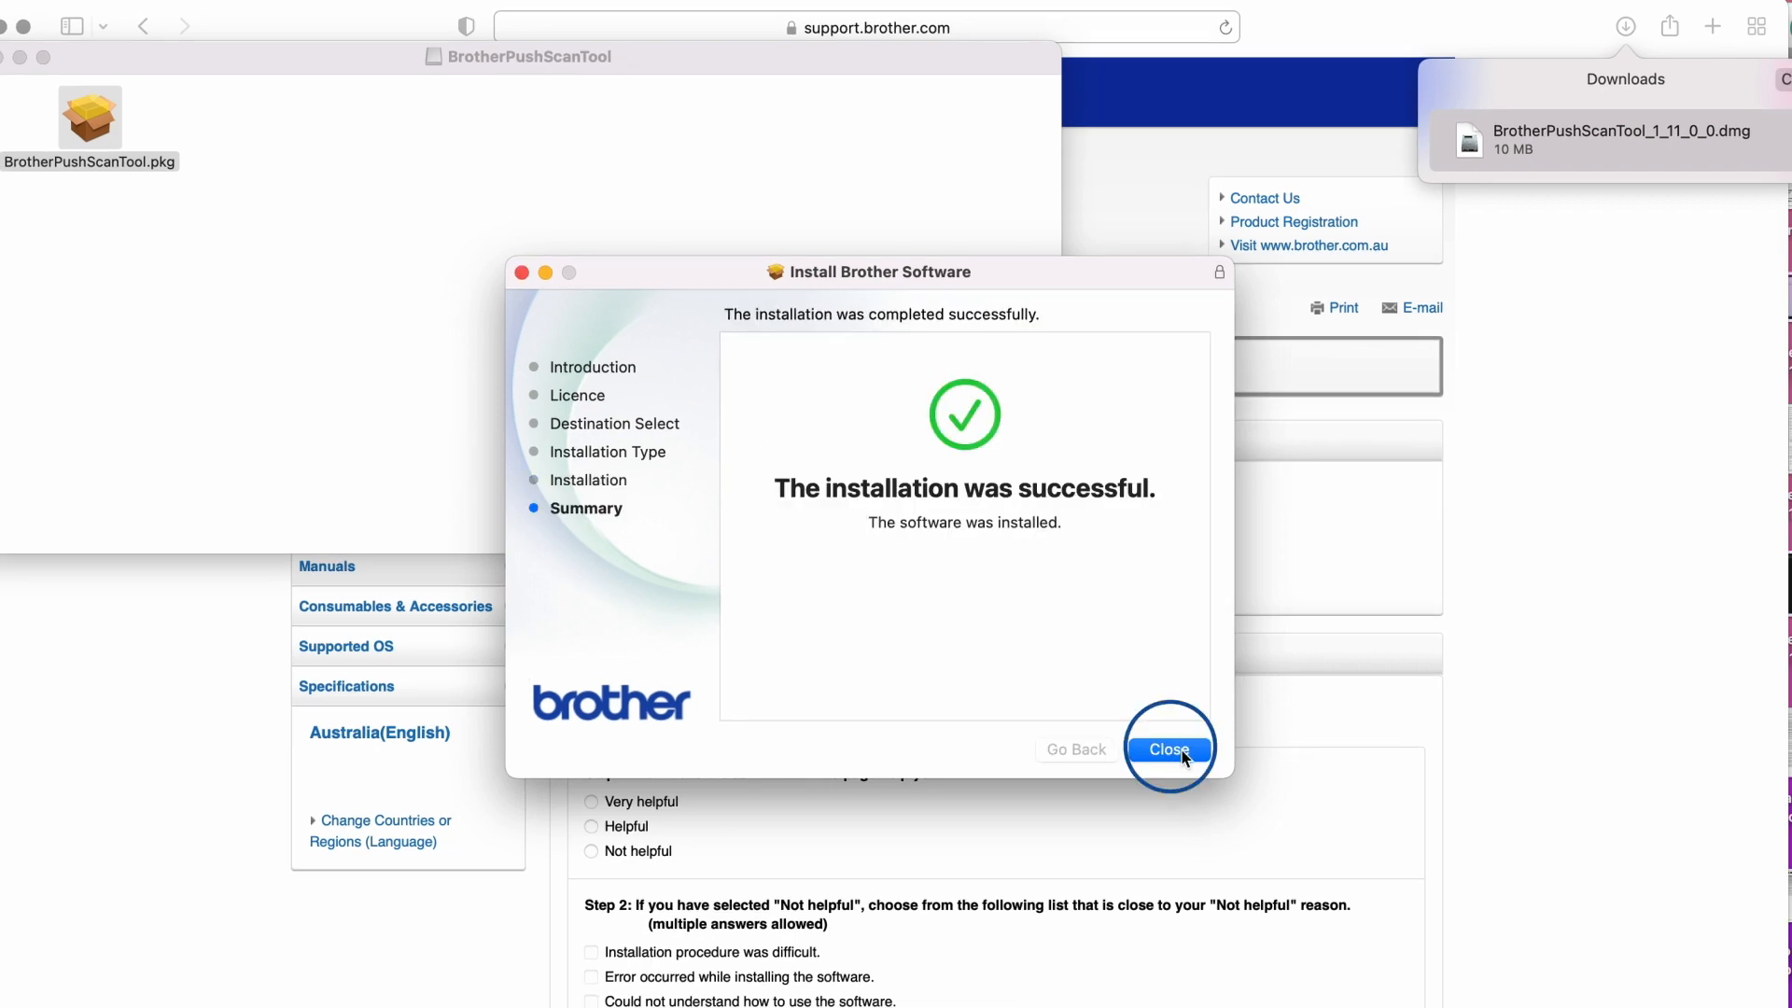
pyautogui.click(1167, 749)
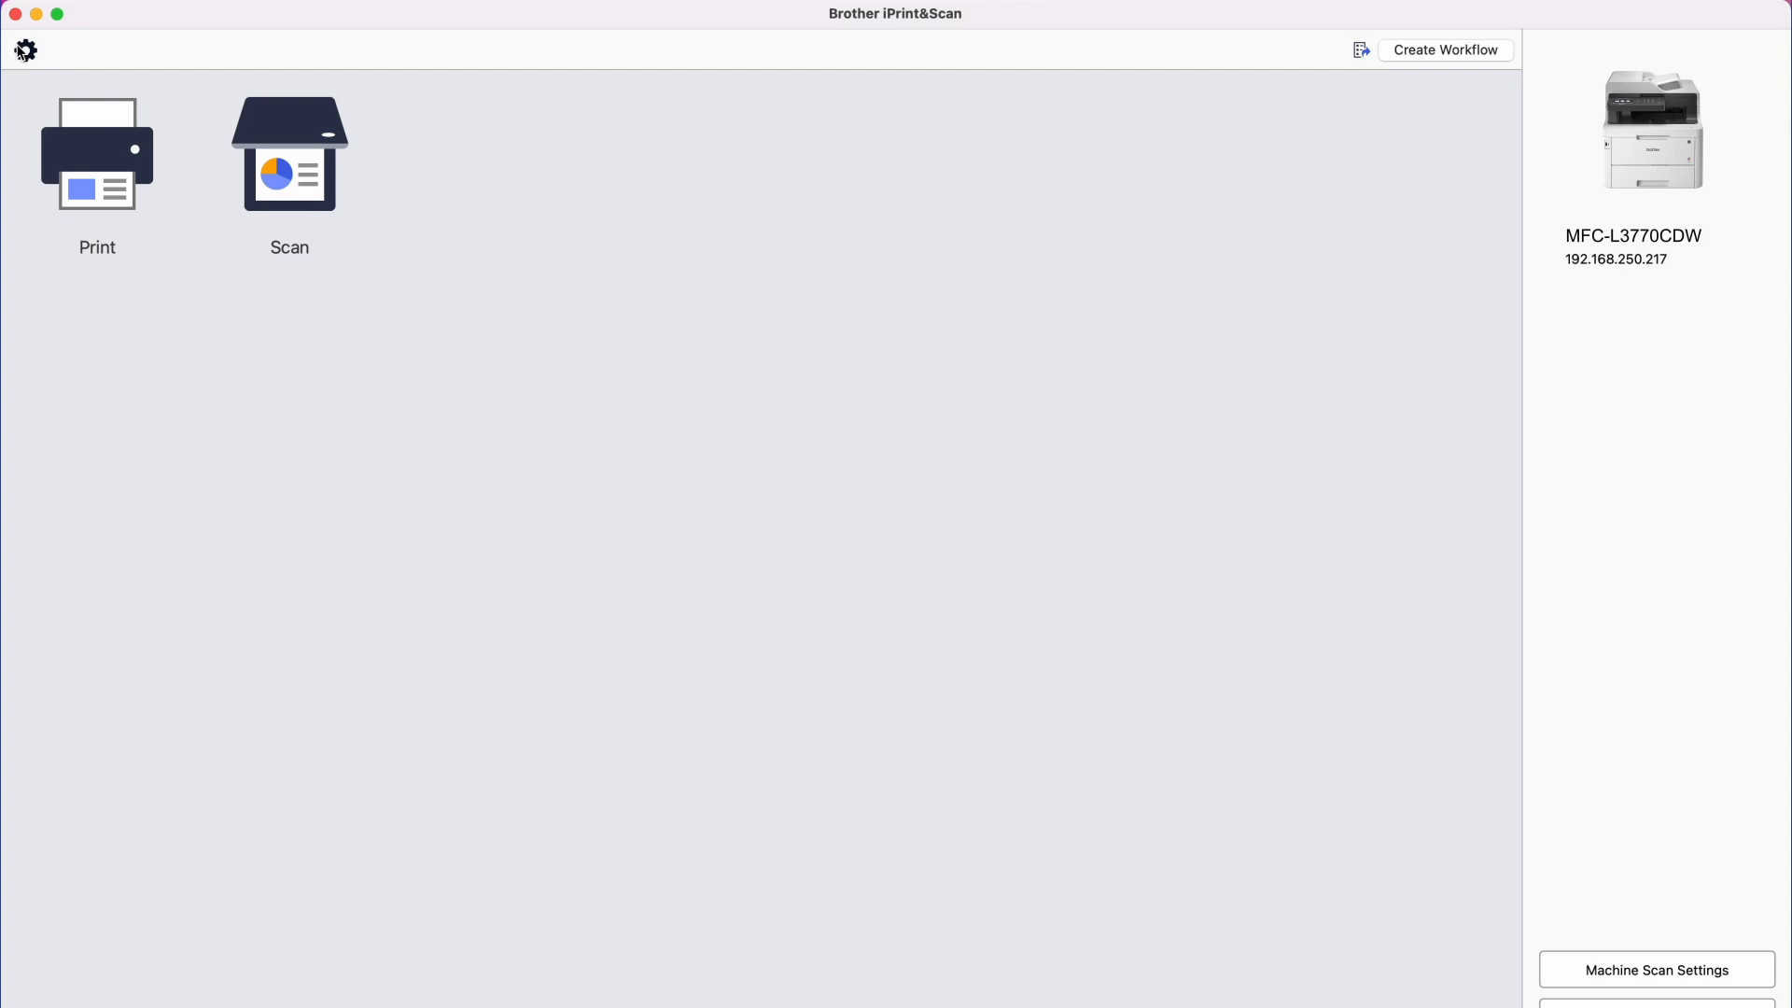
# Go to Machine Scan Settings and choose Set to begin control-panel scan setup for the MFC-L3770CDW
pyautogui.click(26, 50)
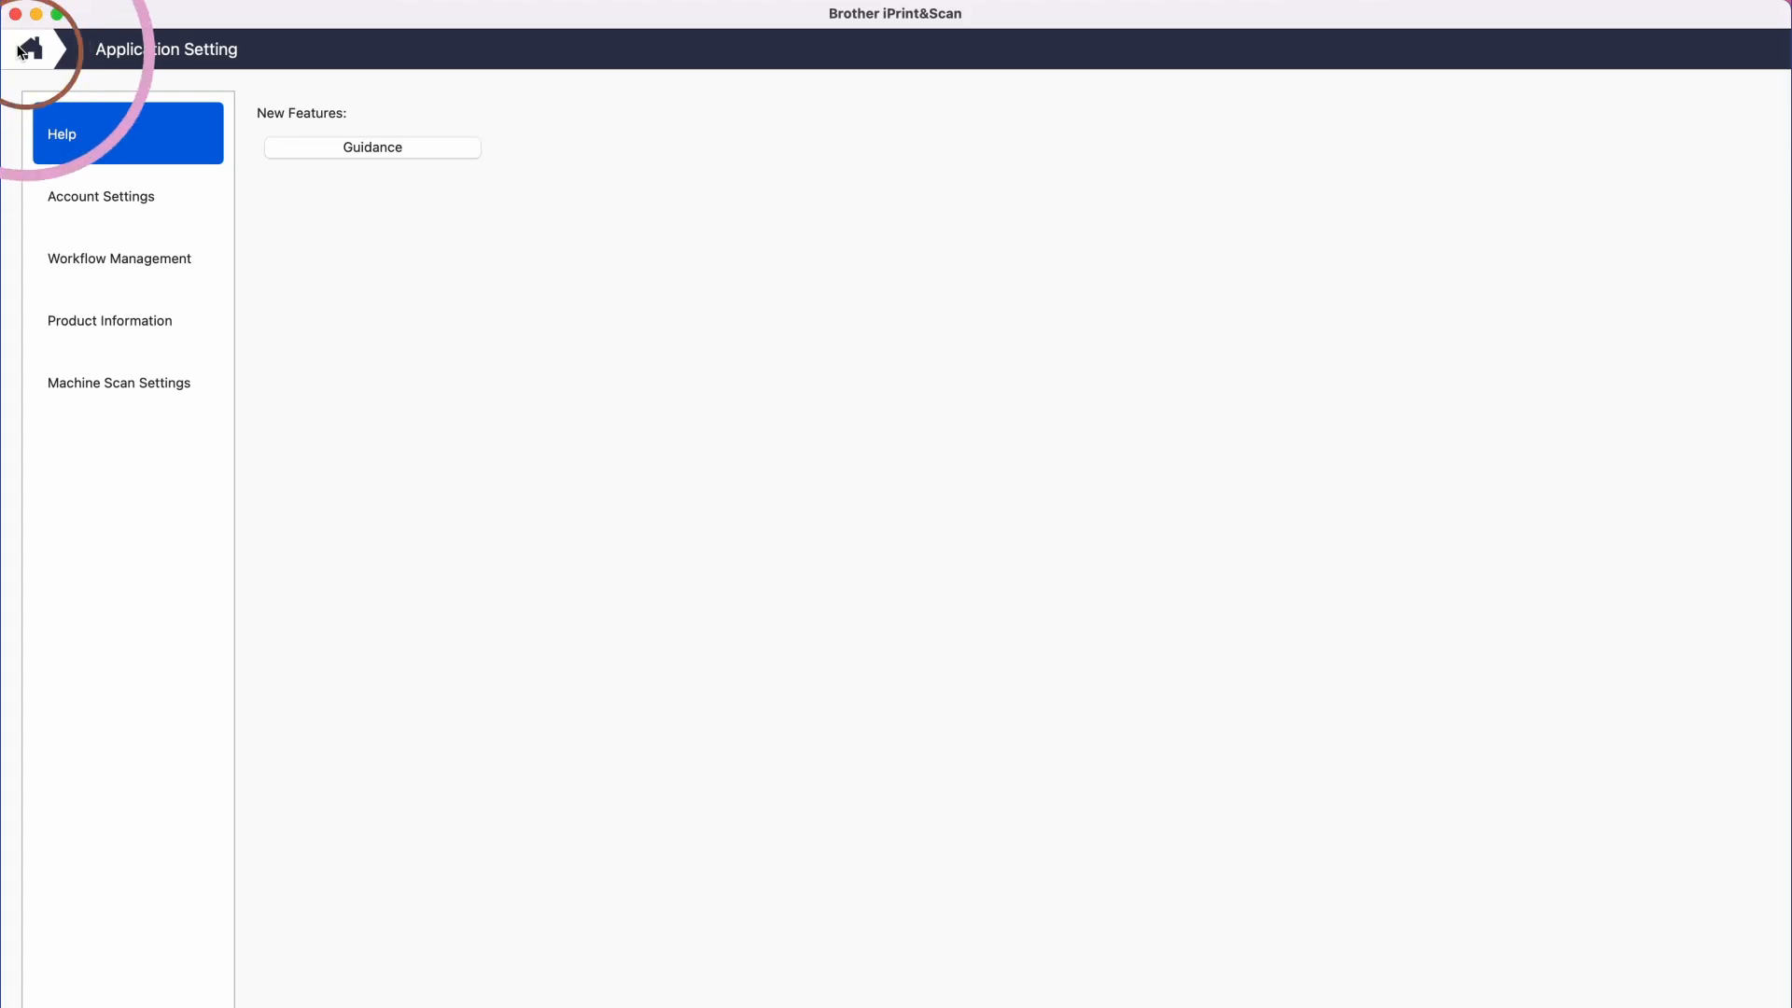
pyautogui.click(119, 382)
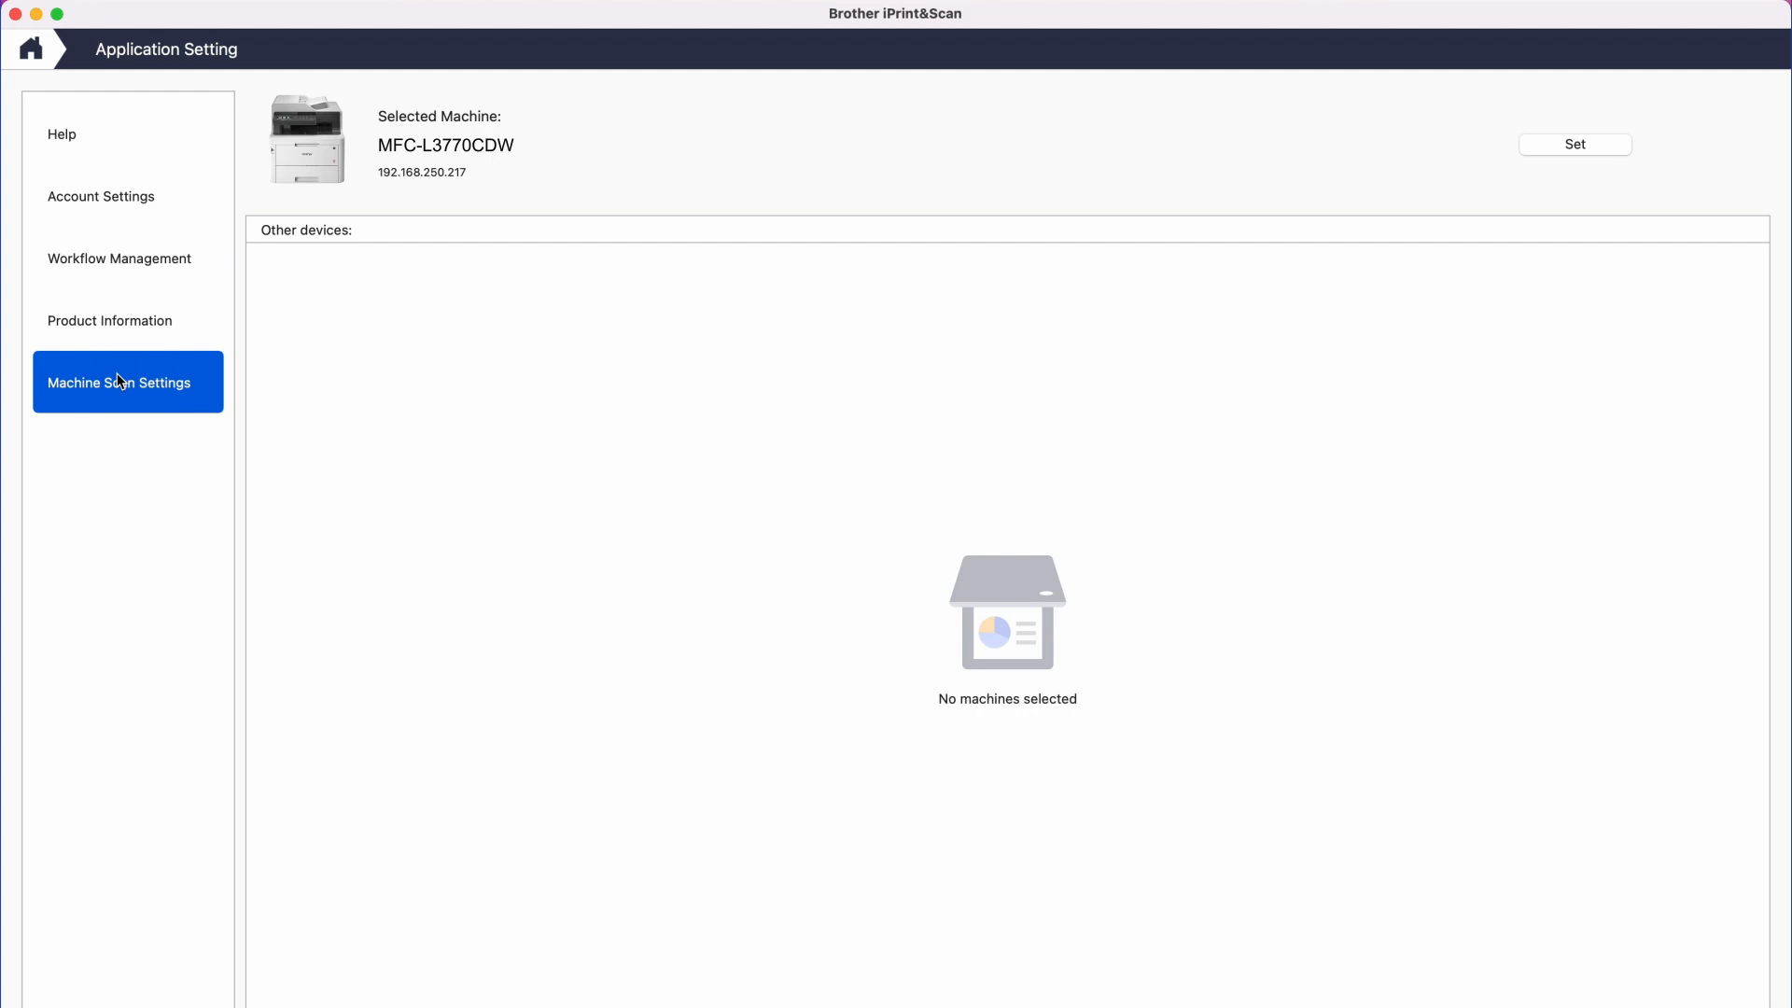
pyautogui.click(120, 382)
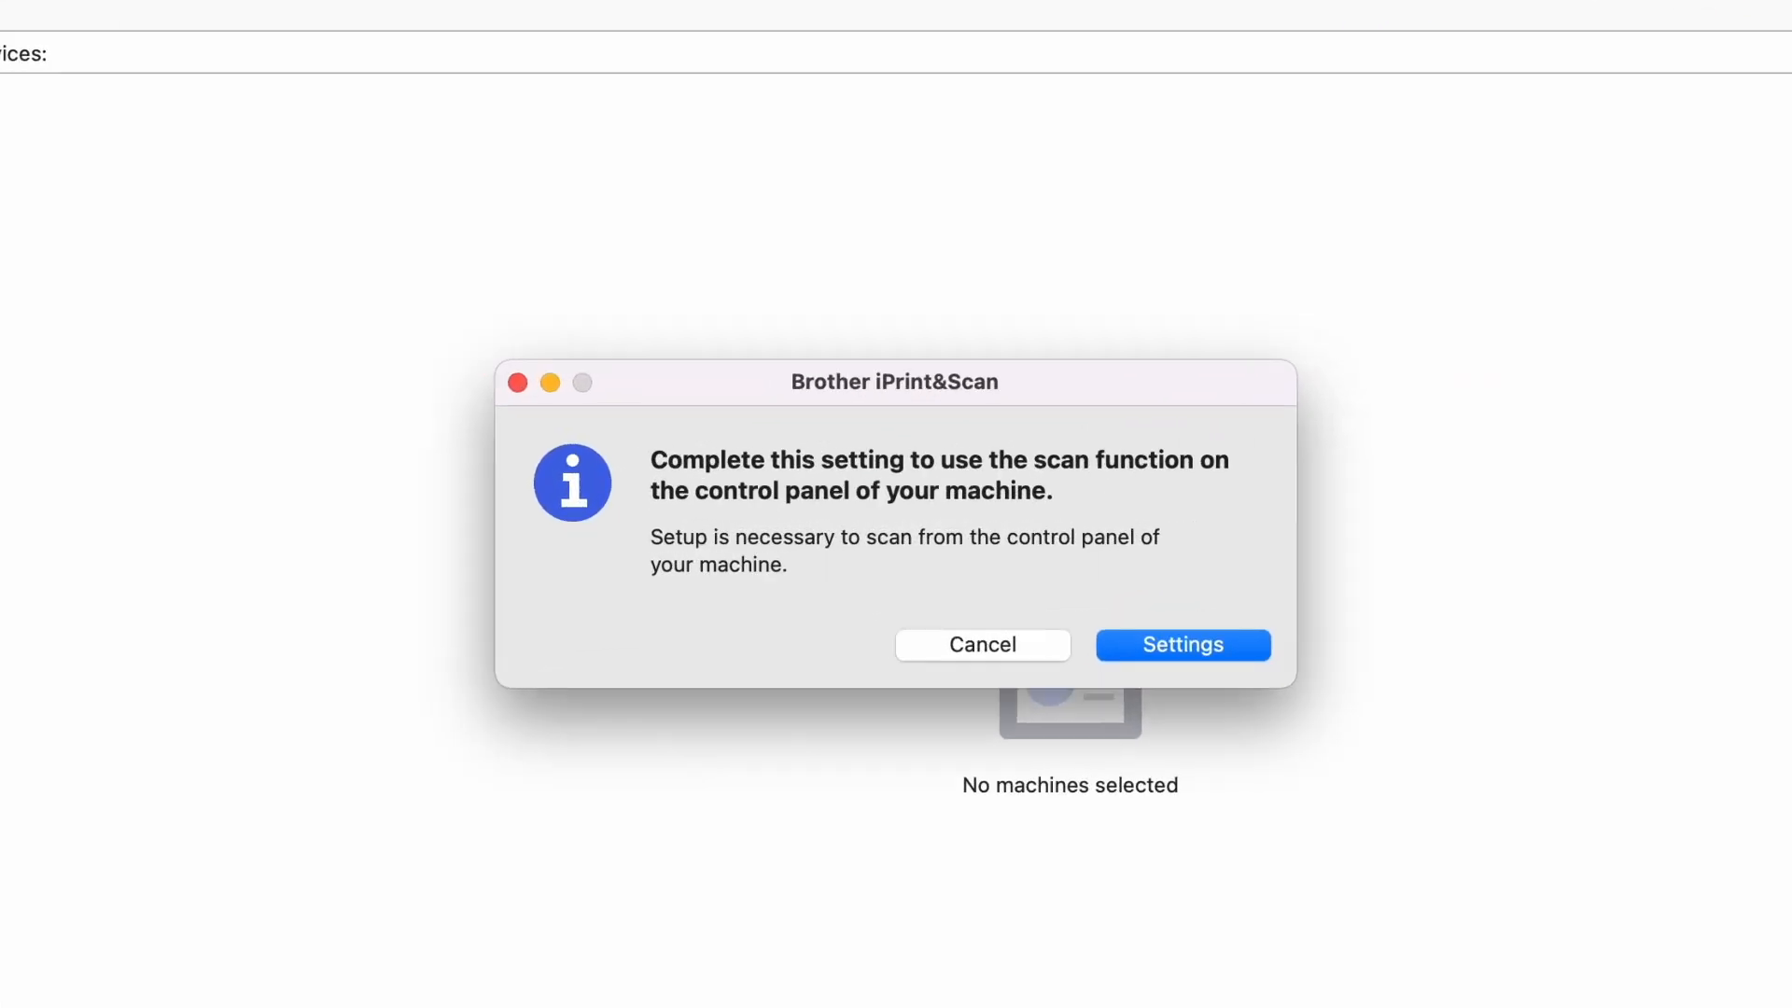
# Set Desktop as the save folder for machine scans and continue to the computer name step
pyautogui.click(1181, 645)
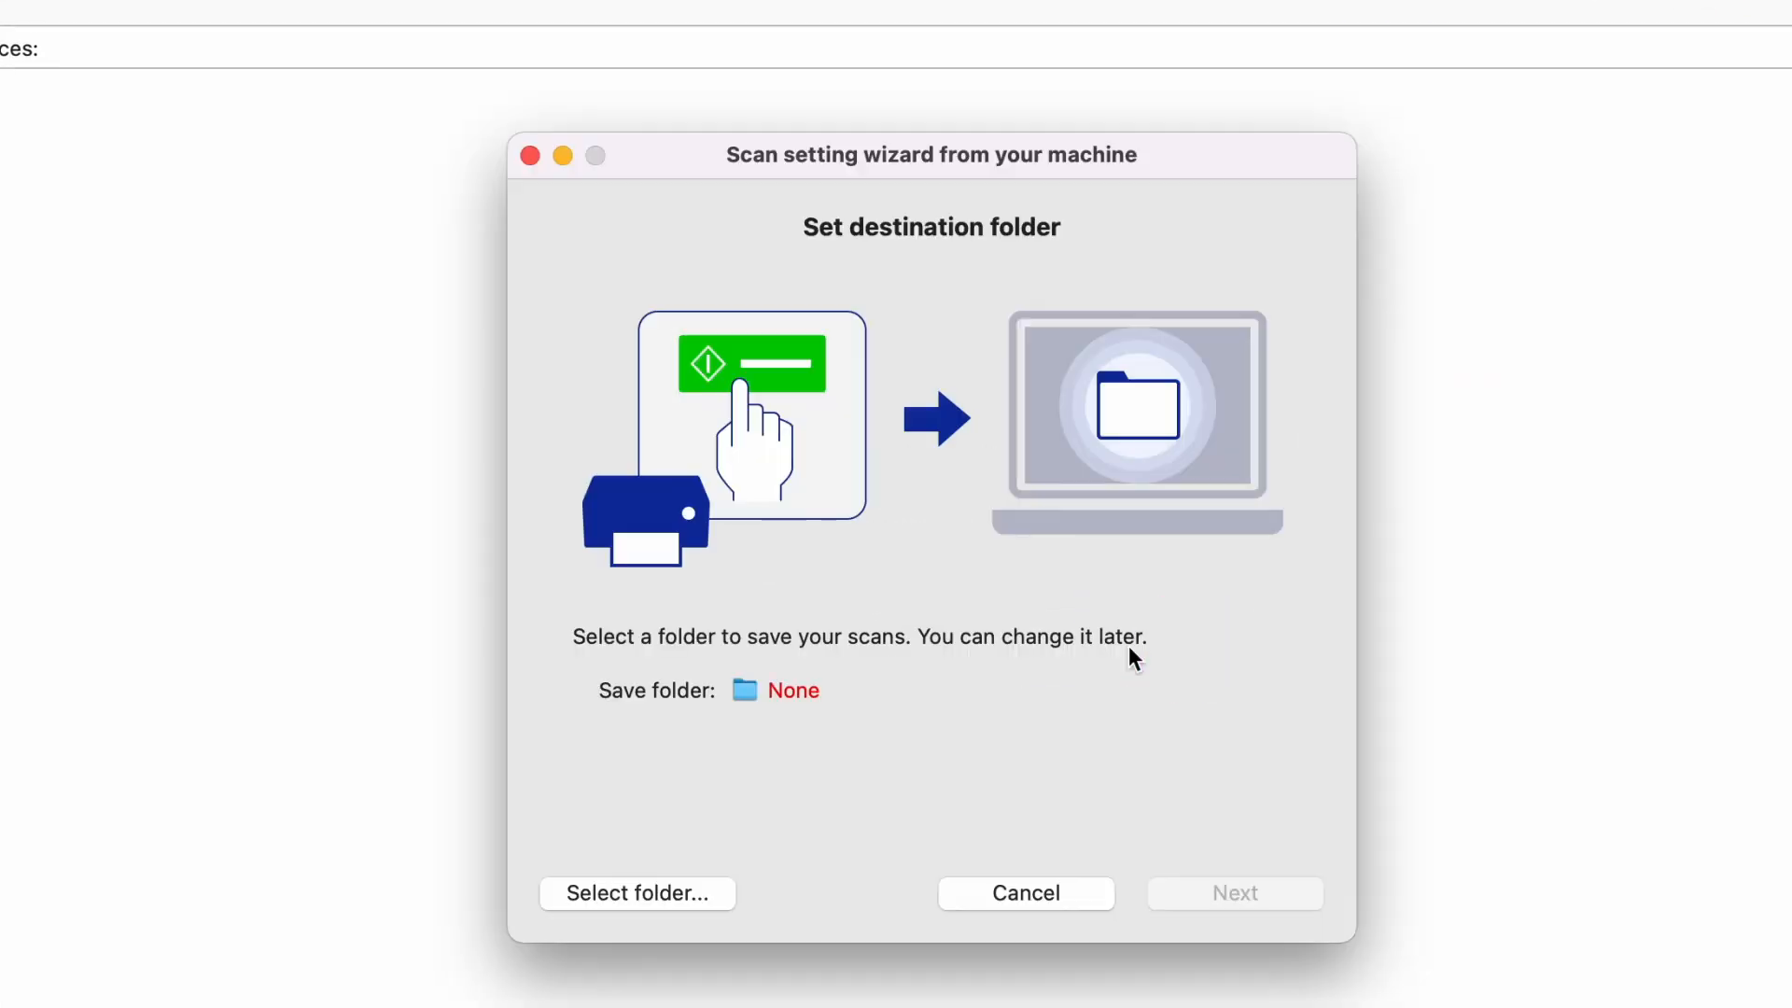
pyautogui.click(636, 892)
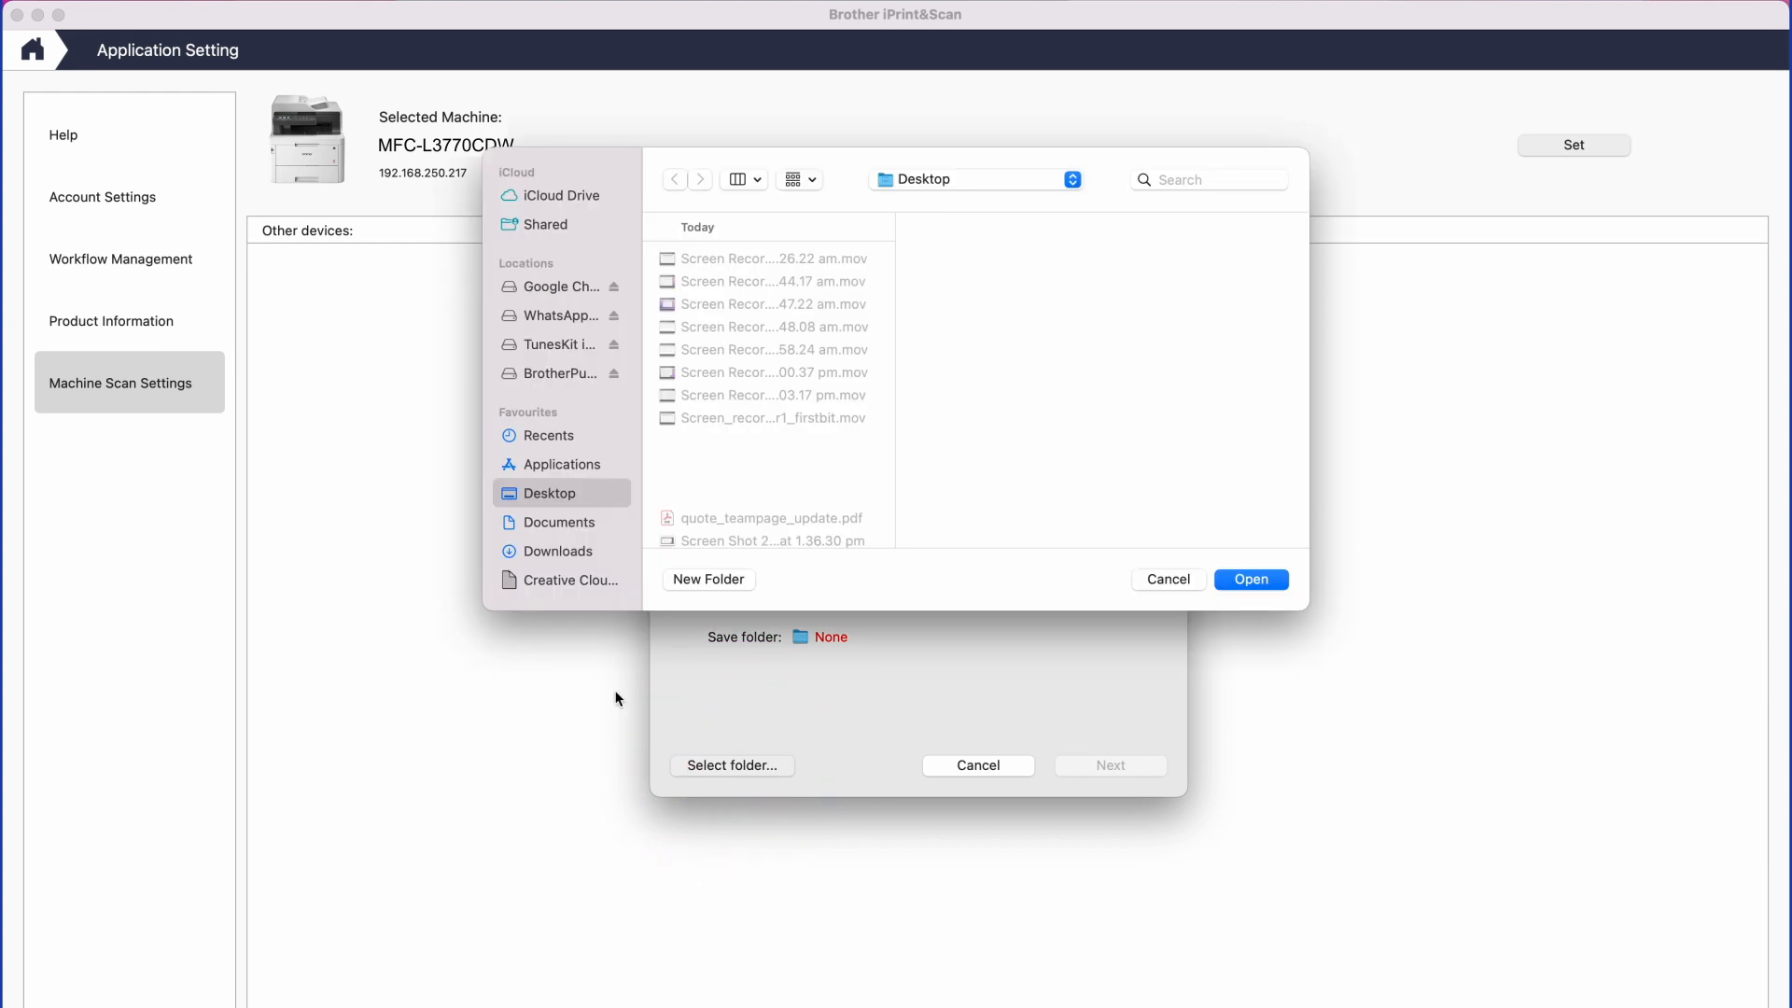
pyautogui.click(1251, 579)
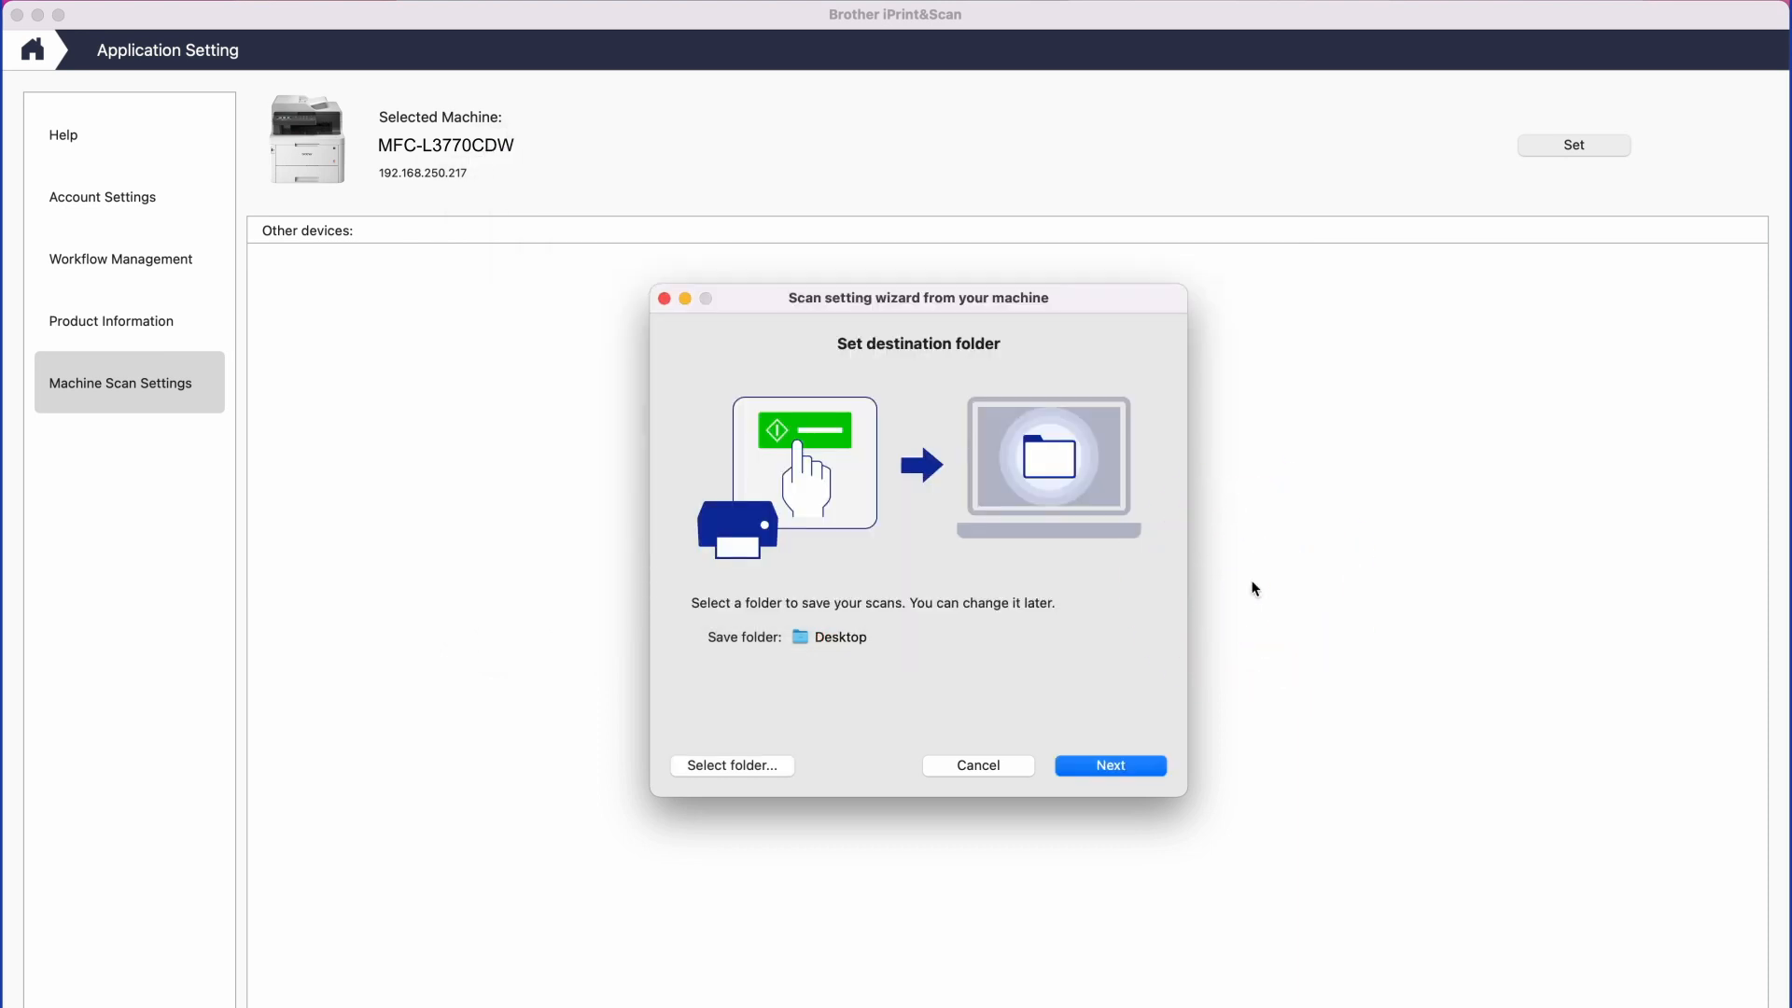
pyautogui.click(1109, 764)
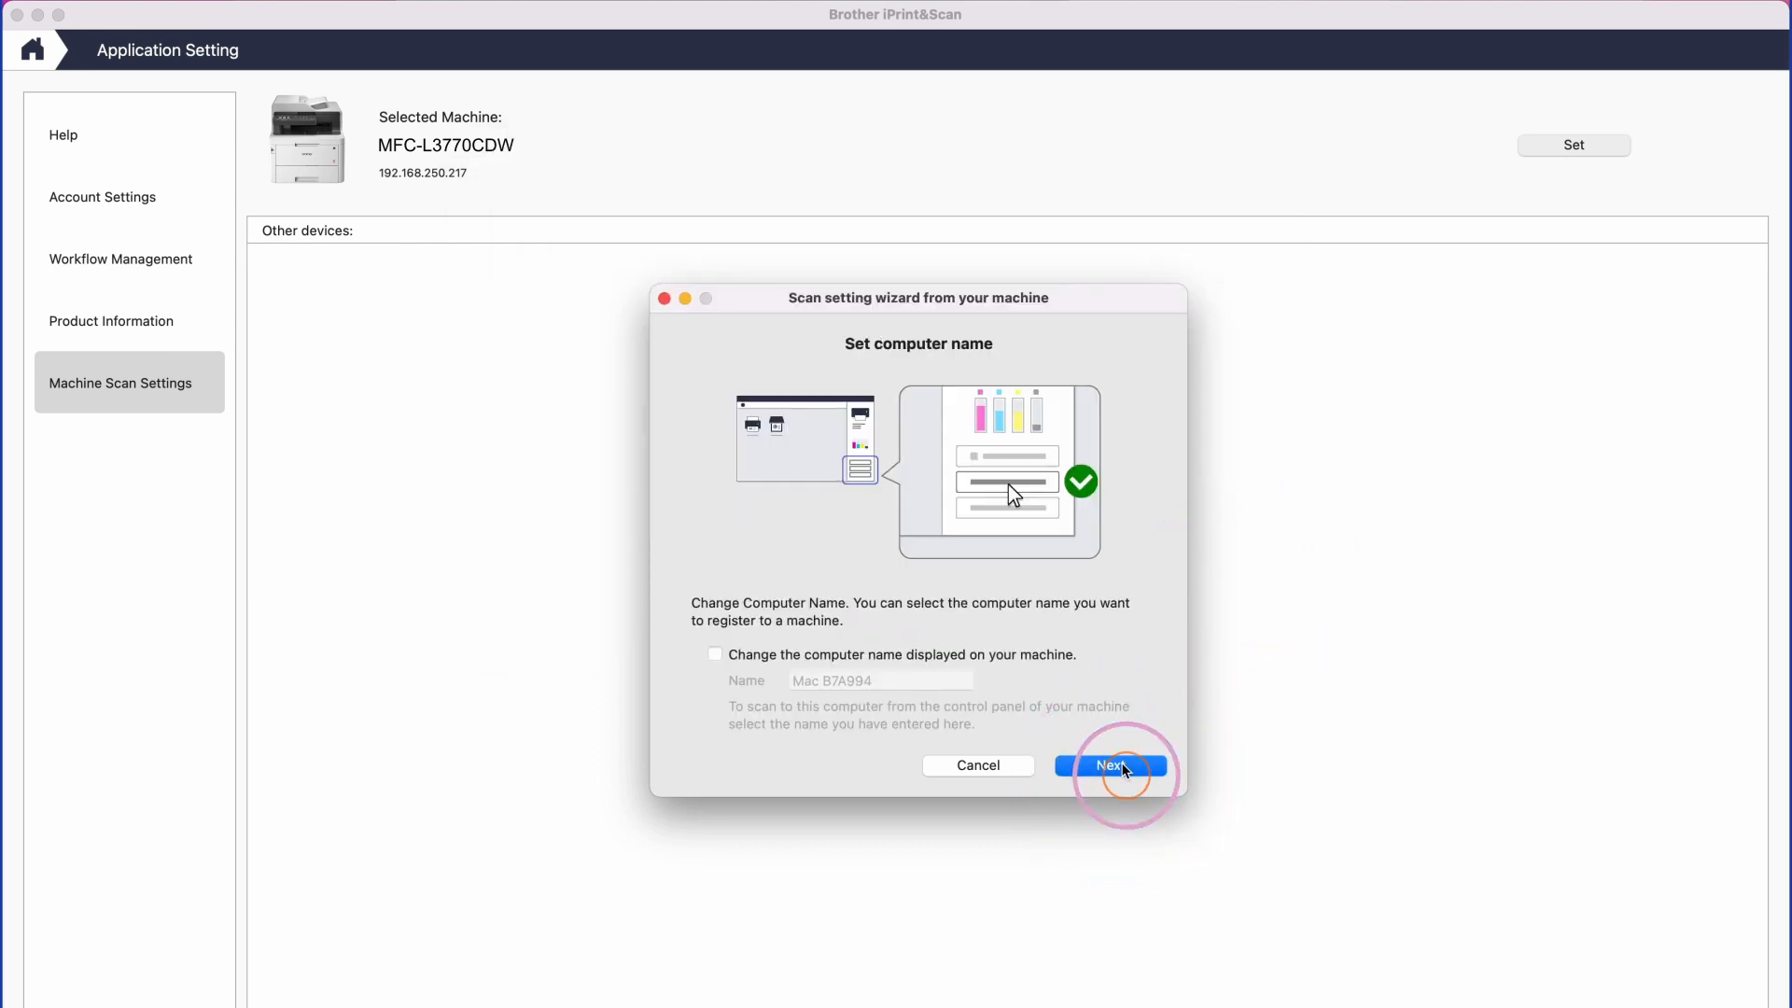
# Rename the computer shown on the machine to 'Margis computer' and complete the scan setting wizard
pyautogui.click(1109, 764)
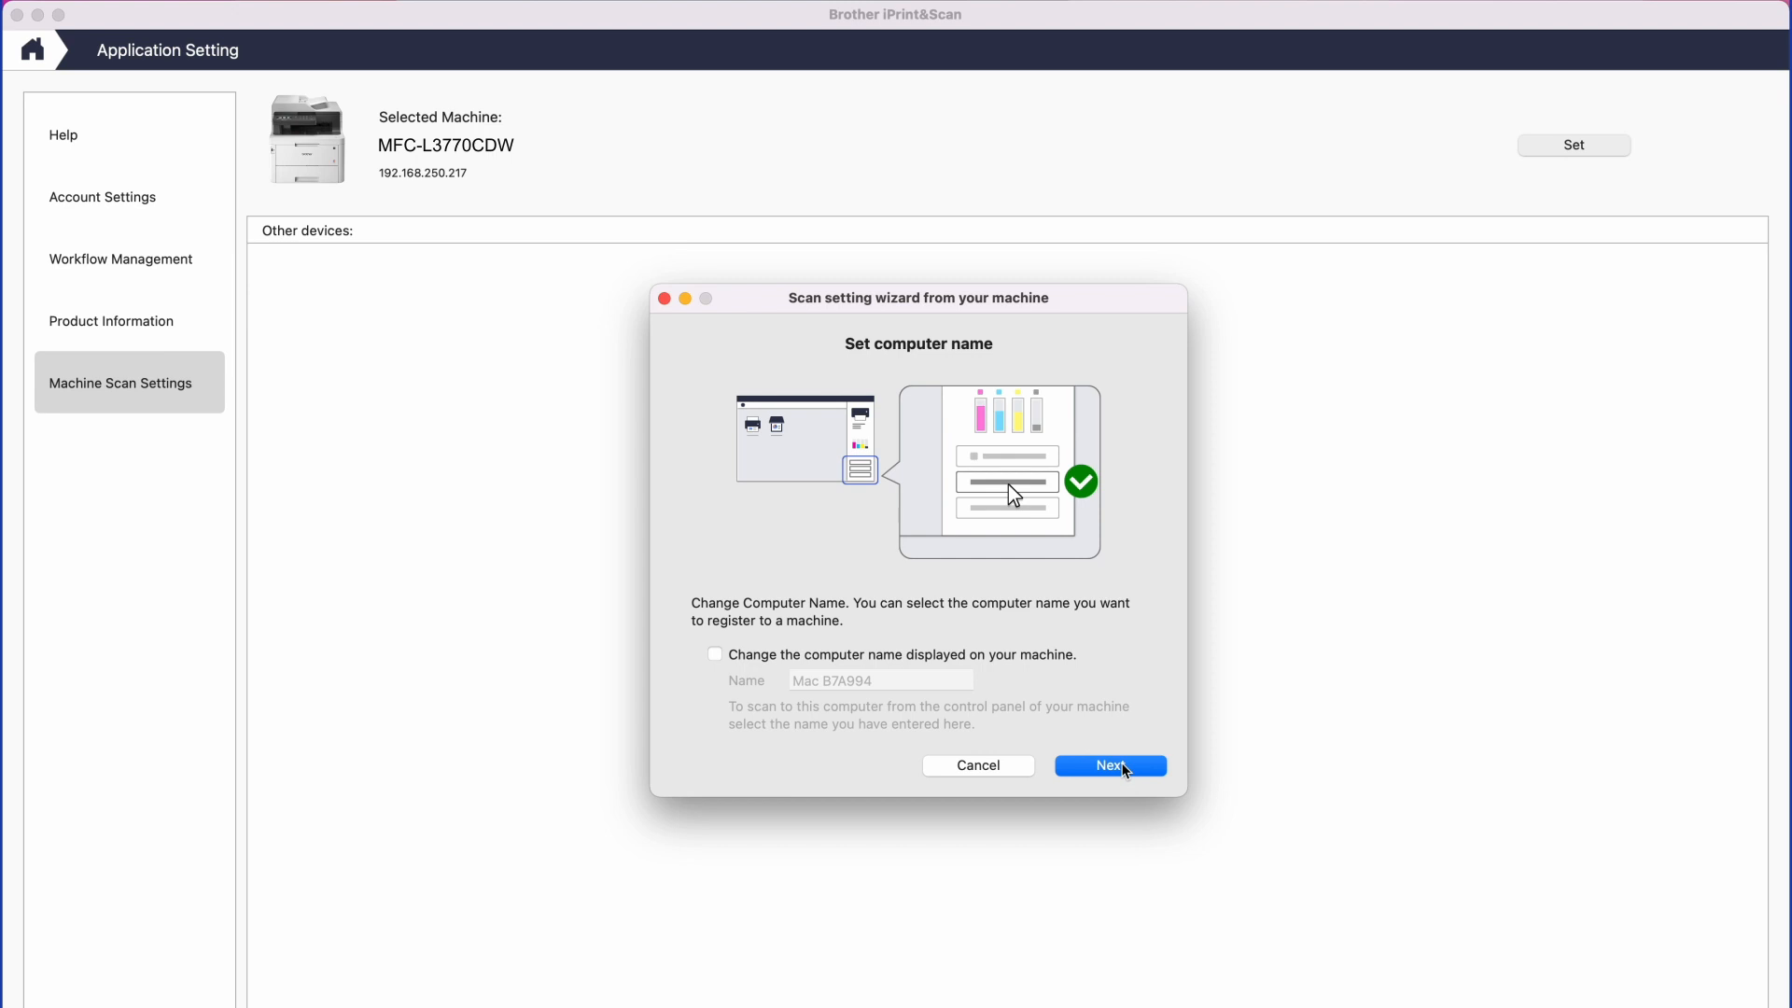
pyautogui.click(716, 654)
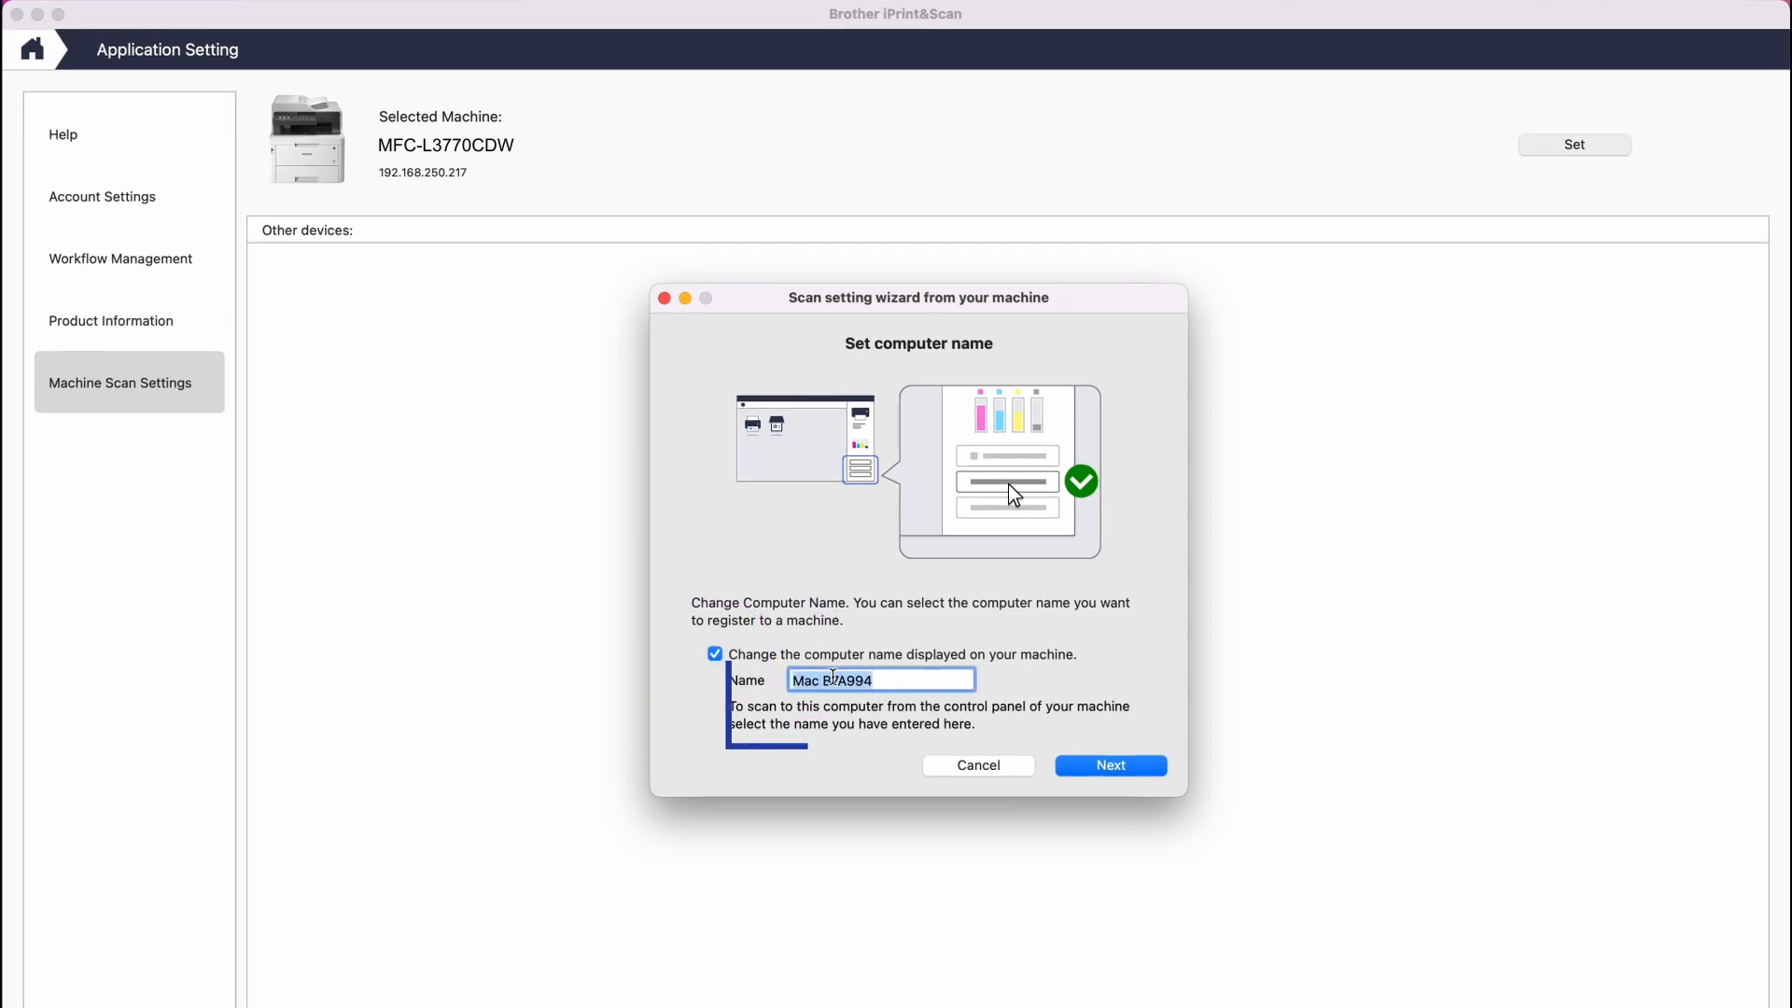
pyautogui.write('Margis')
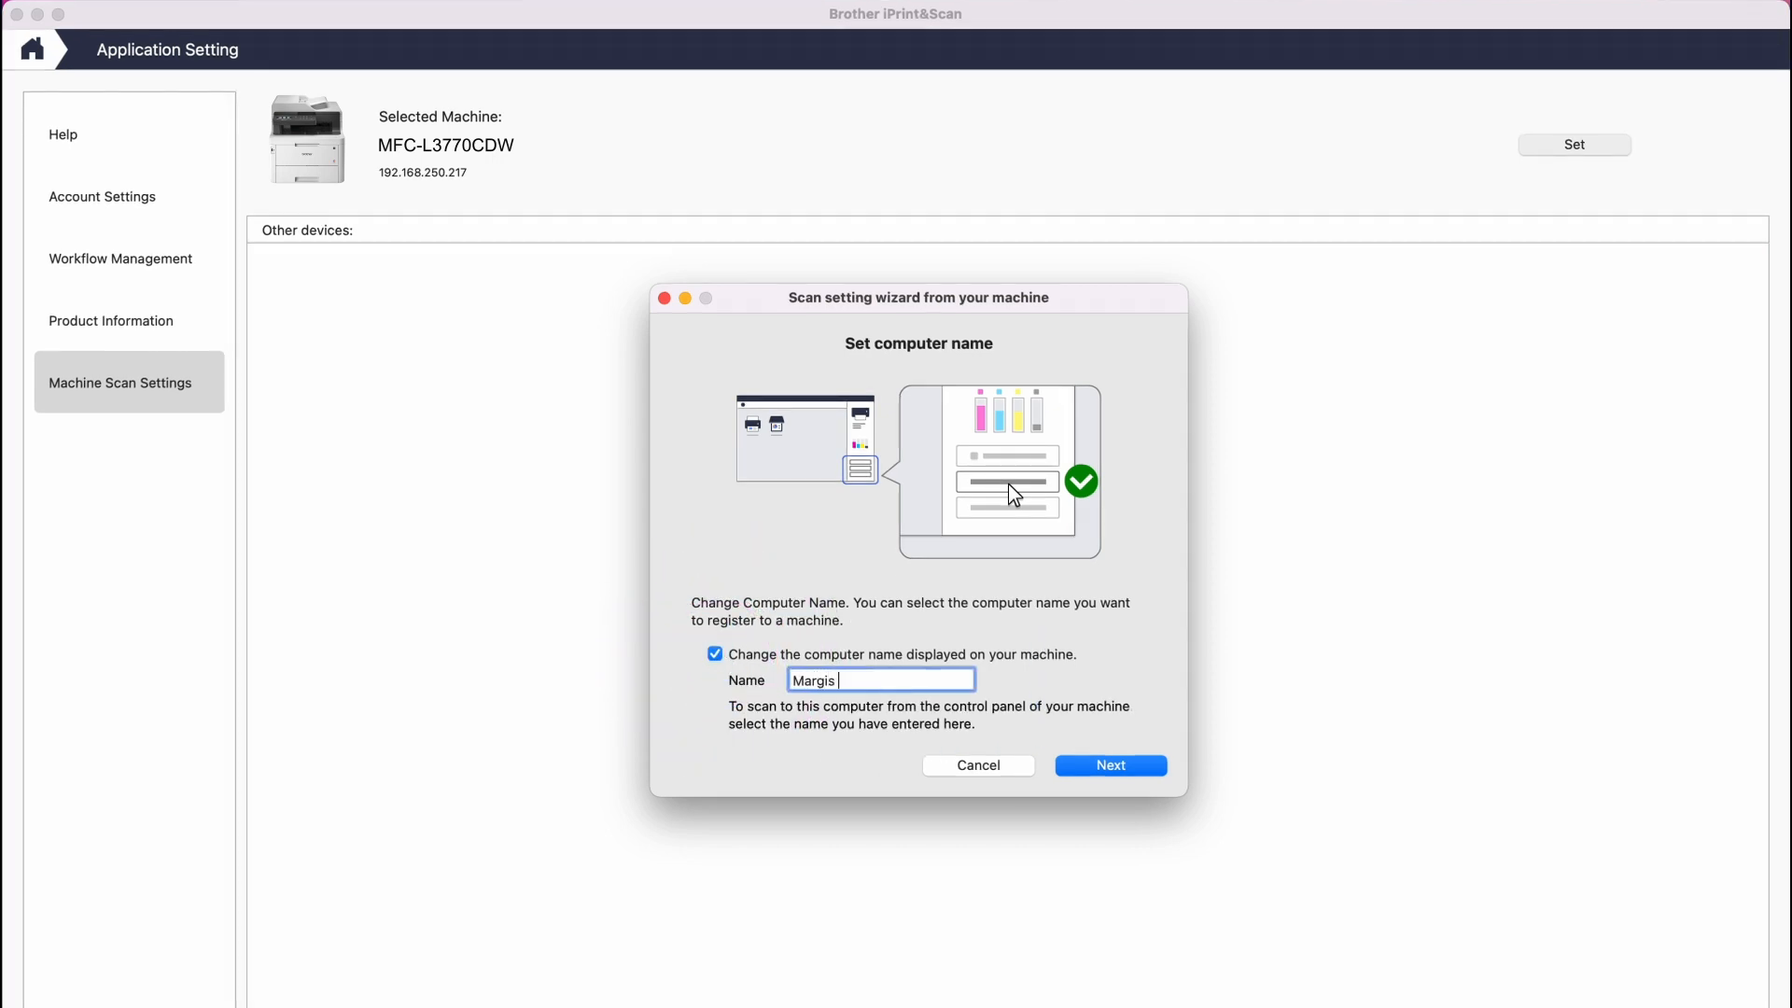
pyautogui.write('computer')
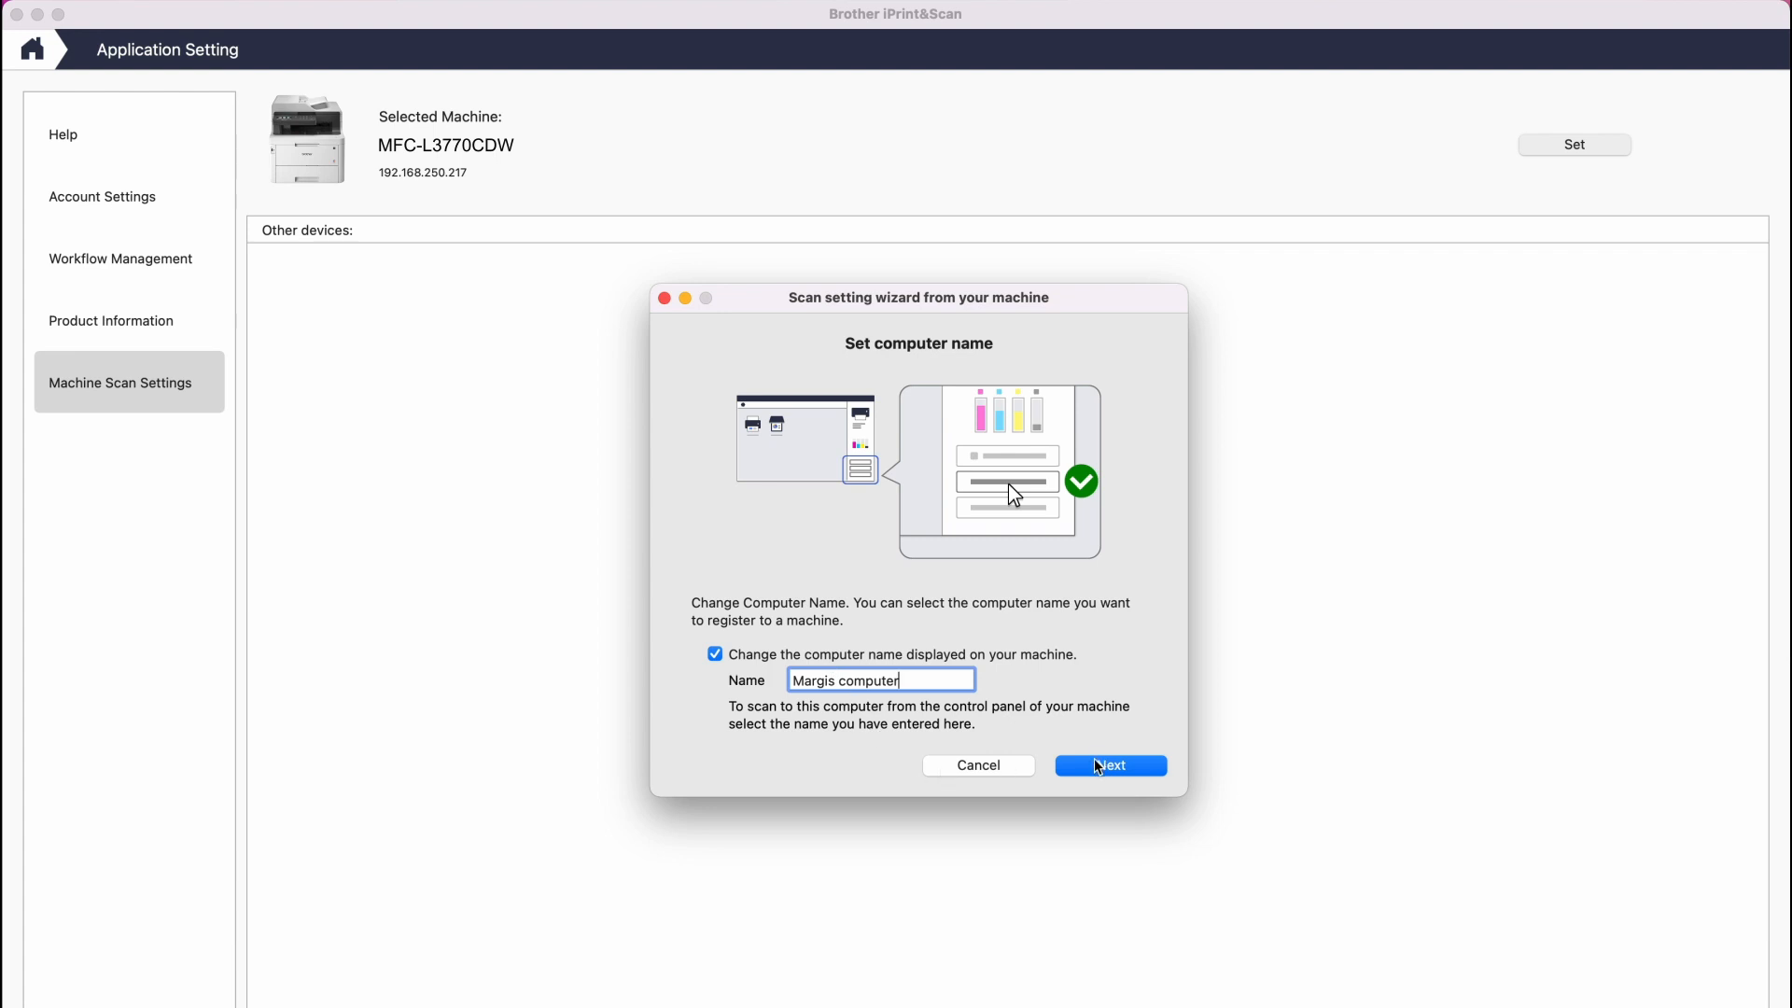
pyautogui.click(1107, 764)
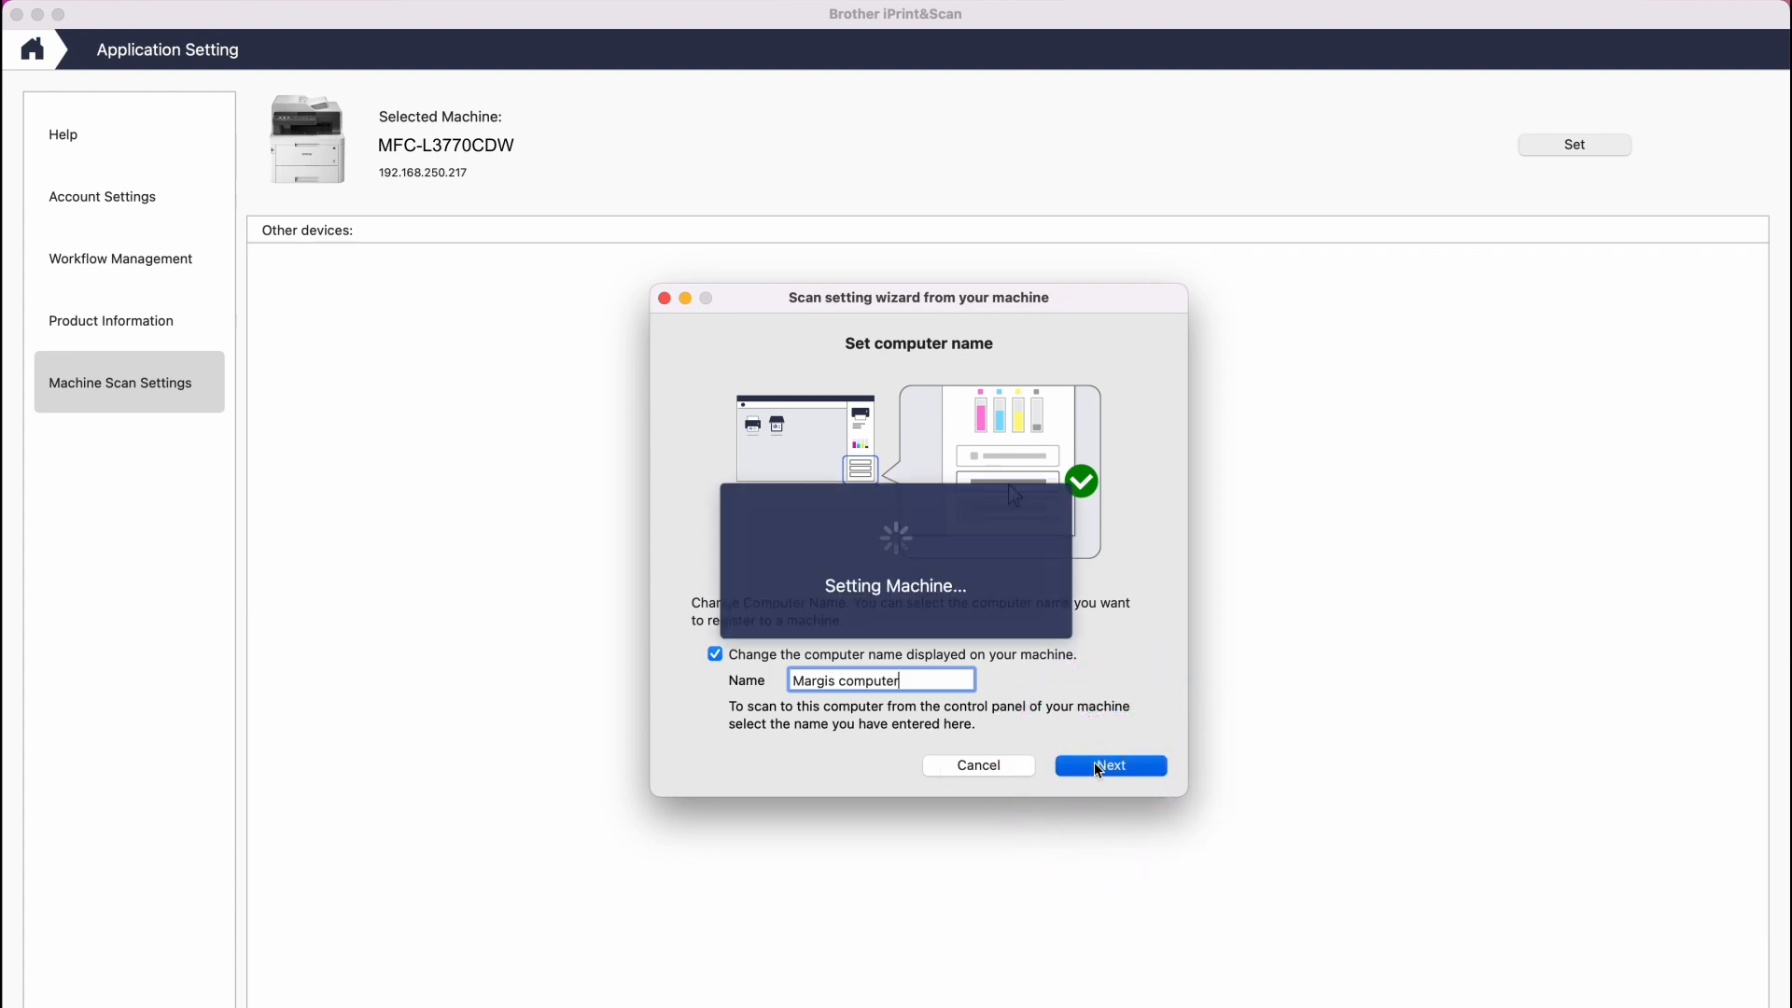
pyautogui.click(1108, 764)
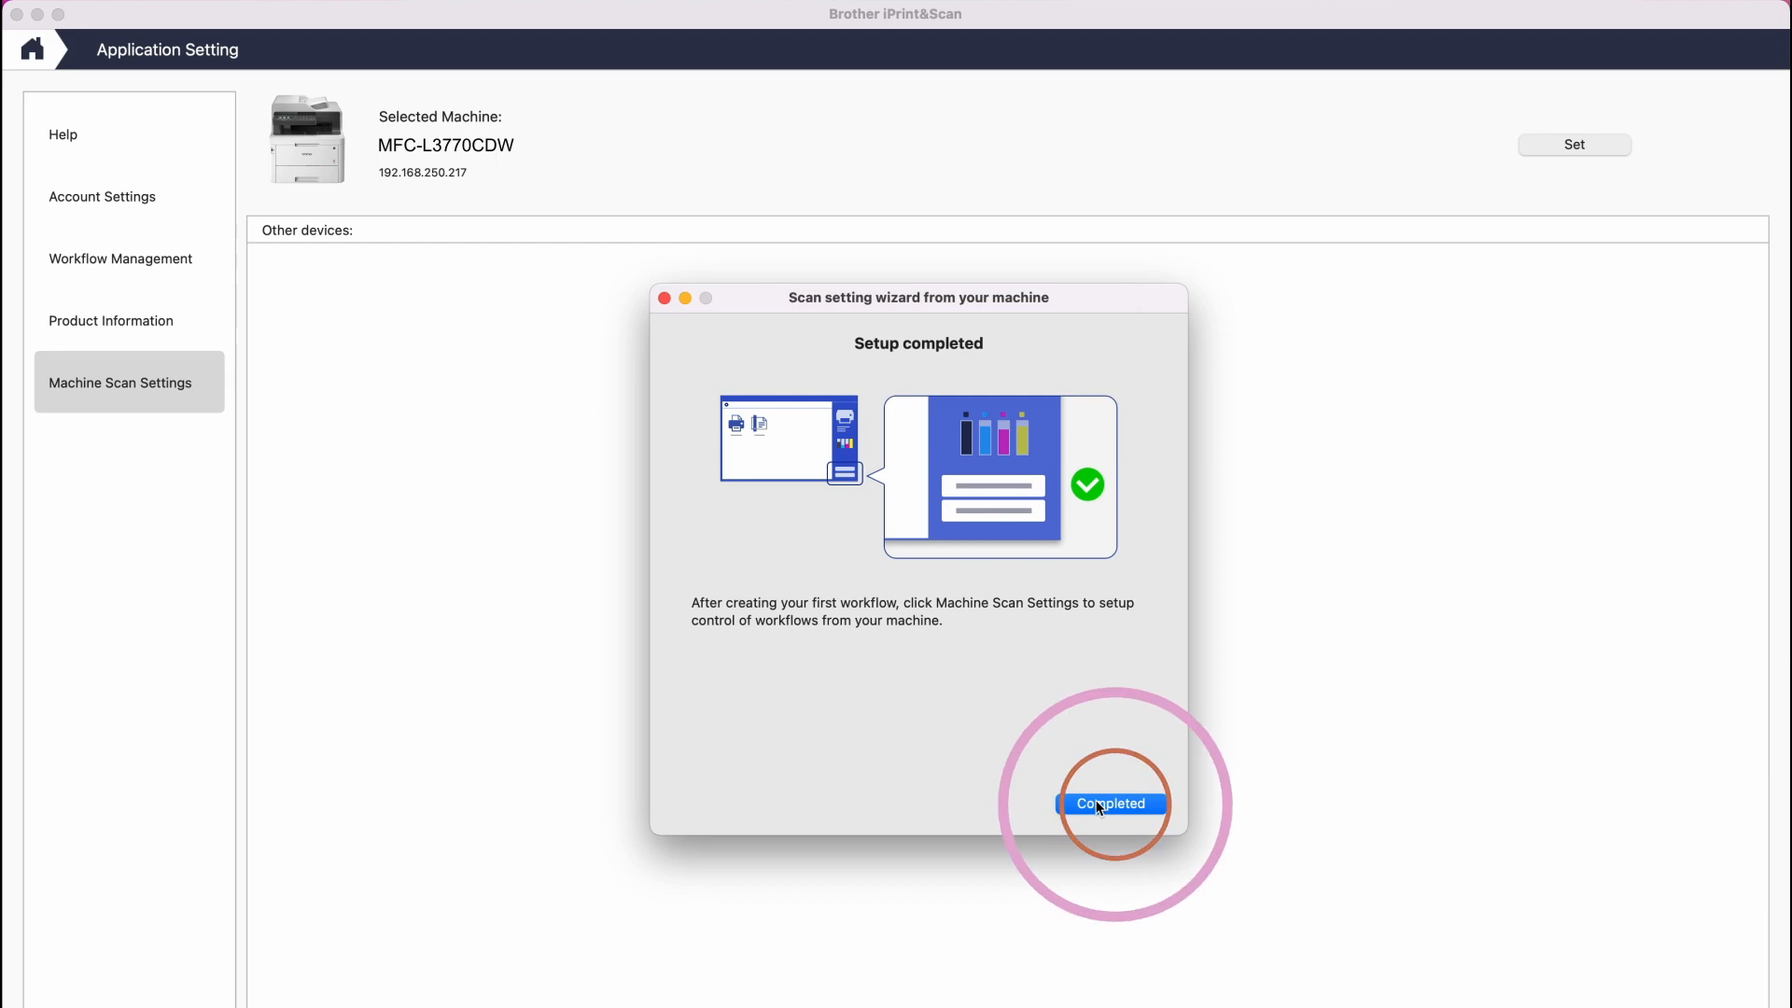
pyautogui.click(1109, 804)
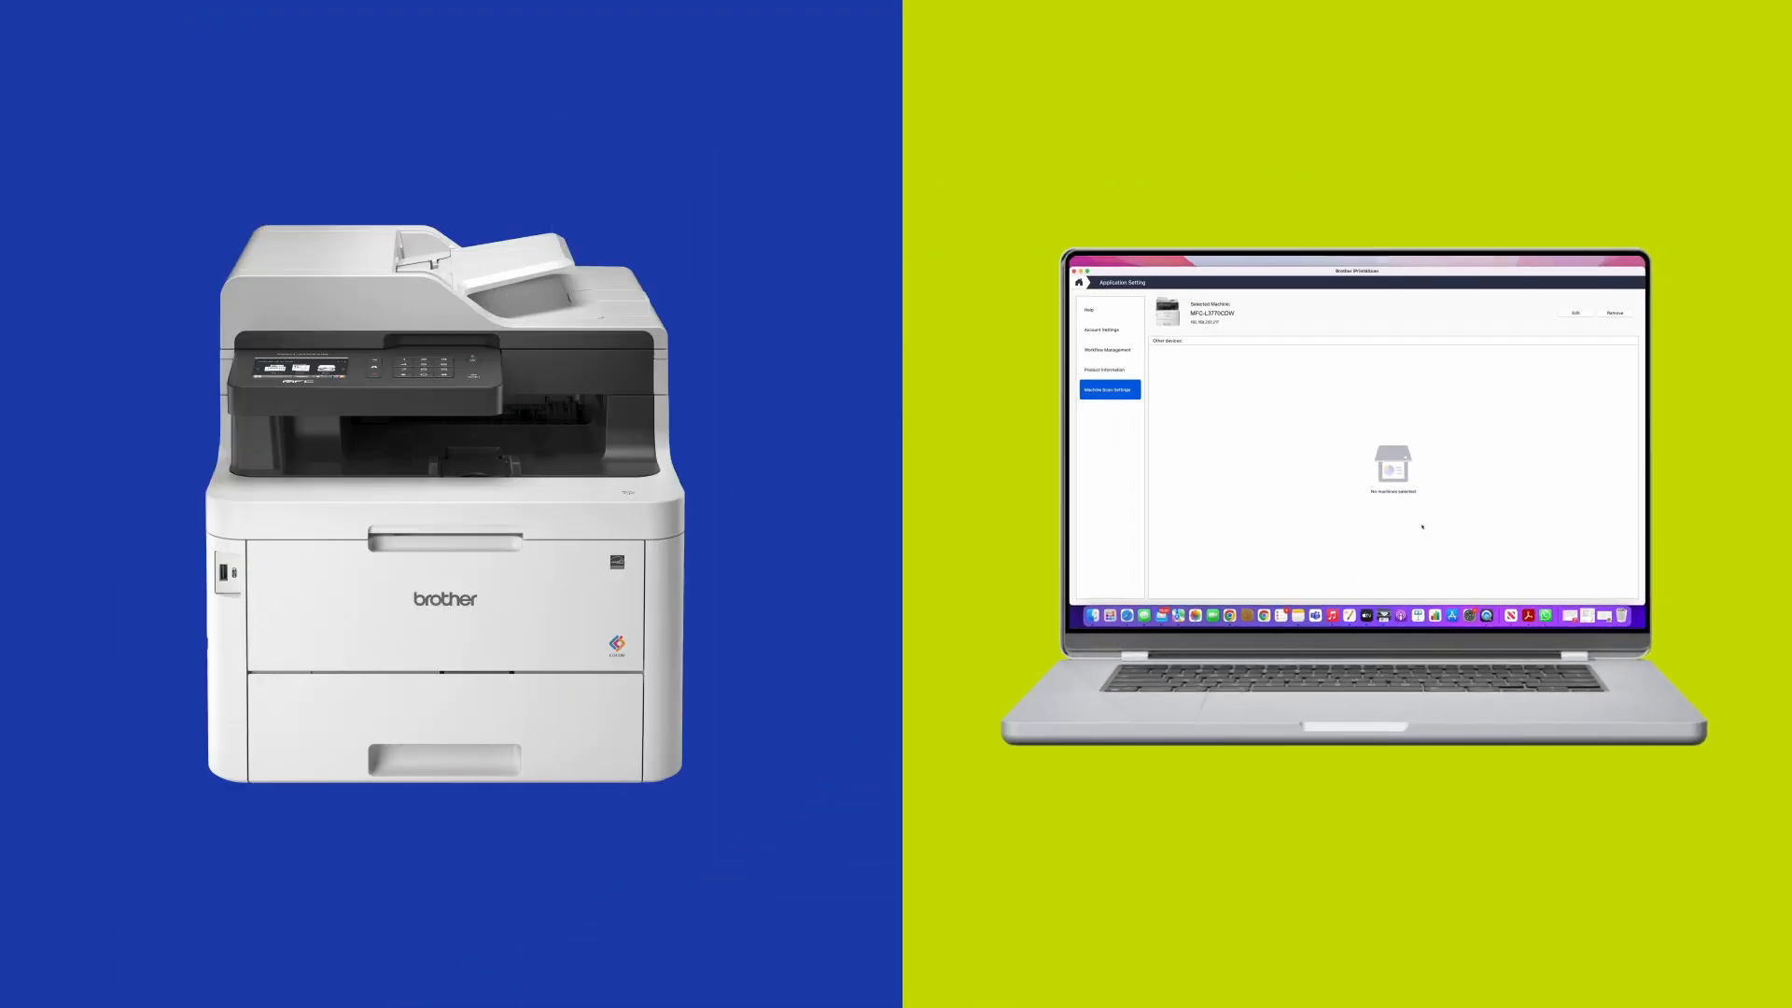